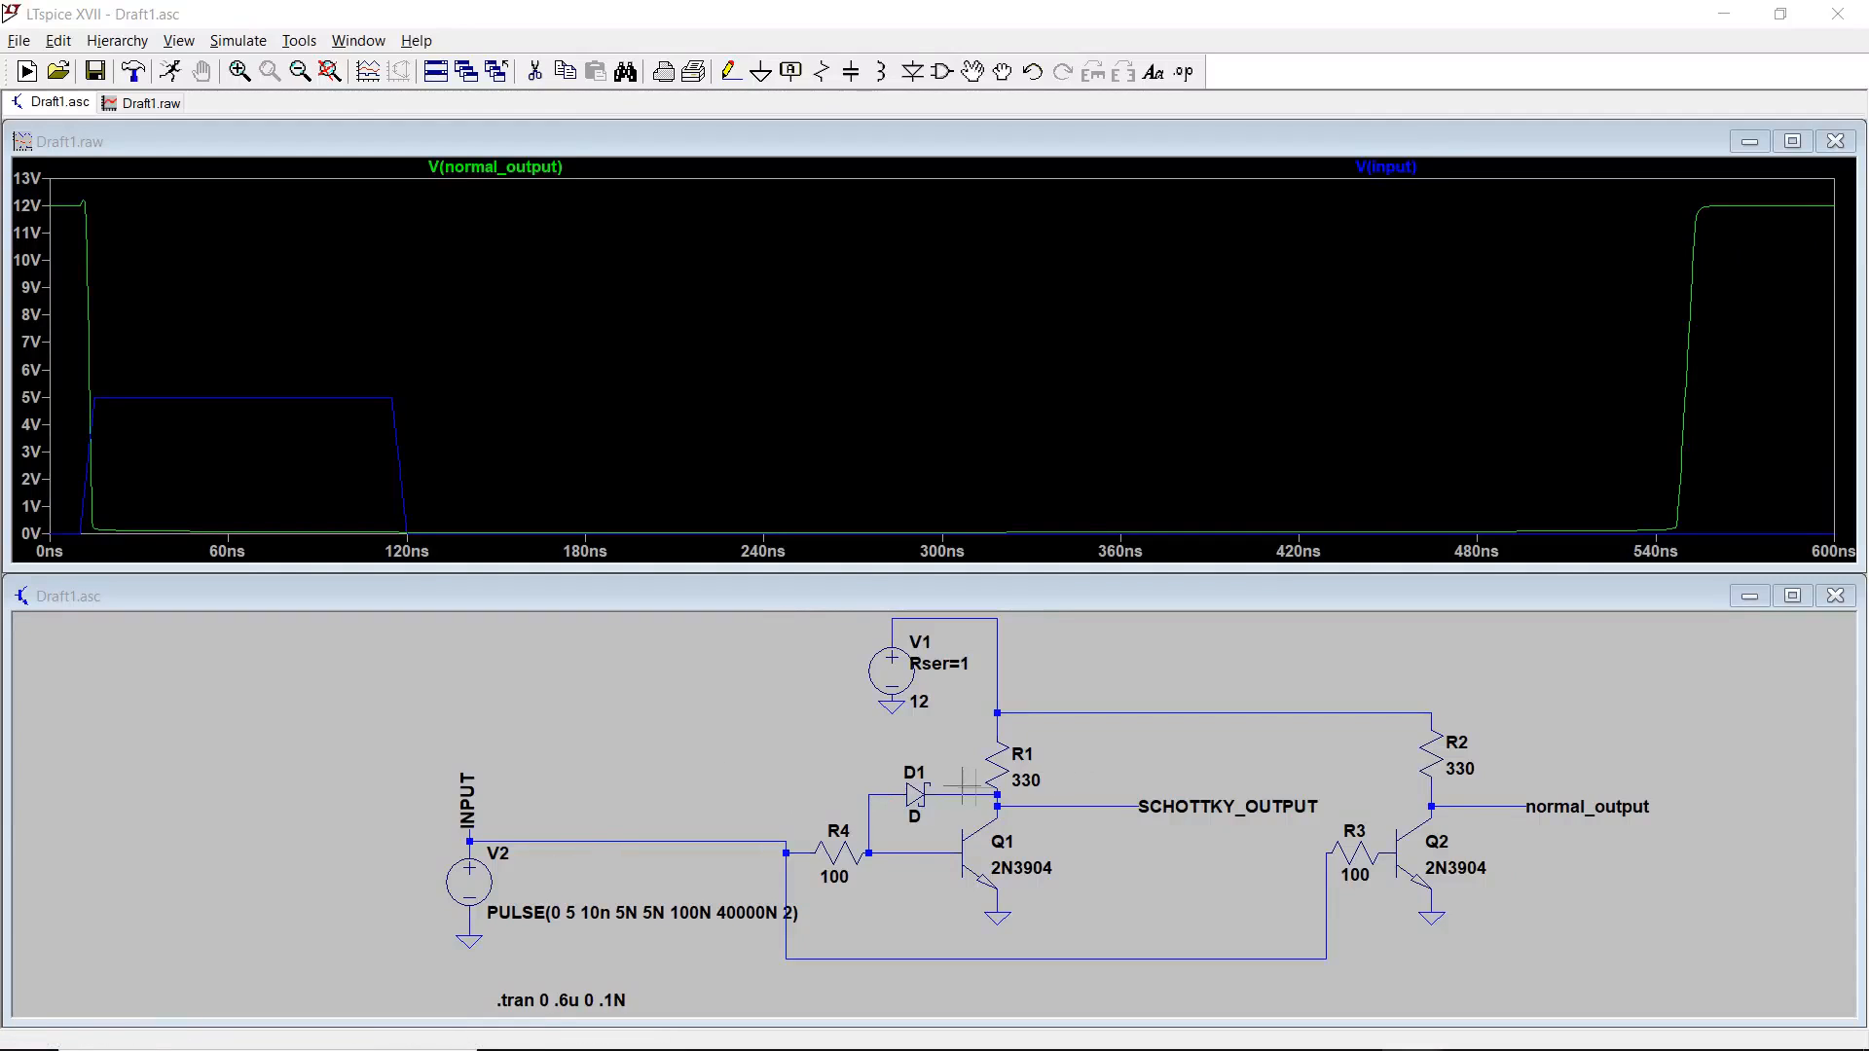
{"action": "mouse_move", "coordinate": [1489, 808]}
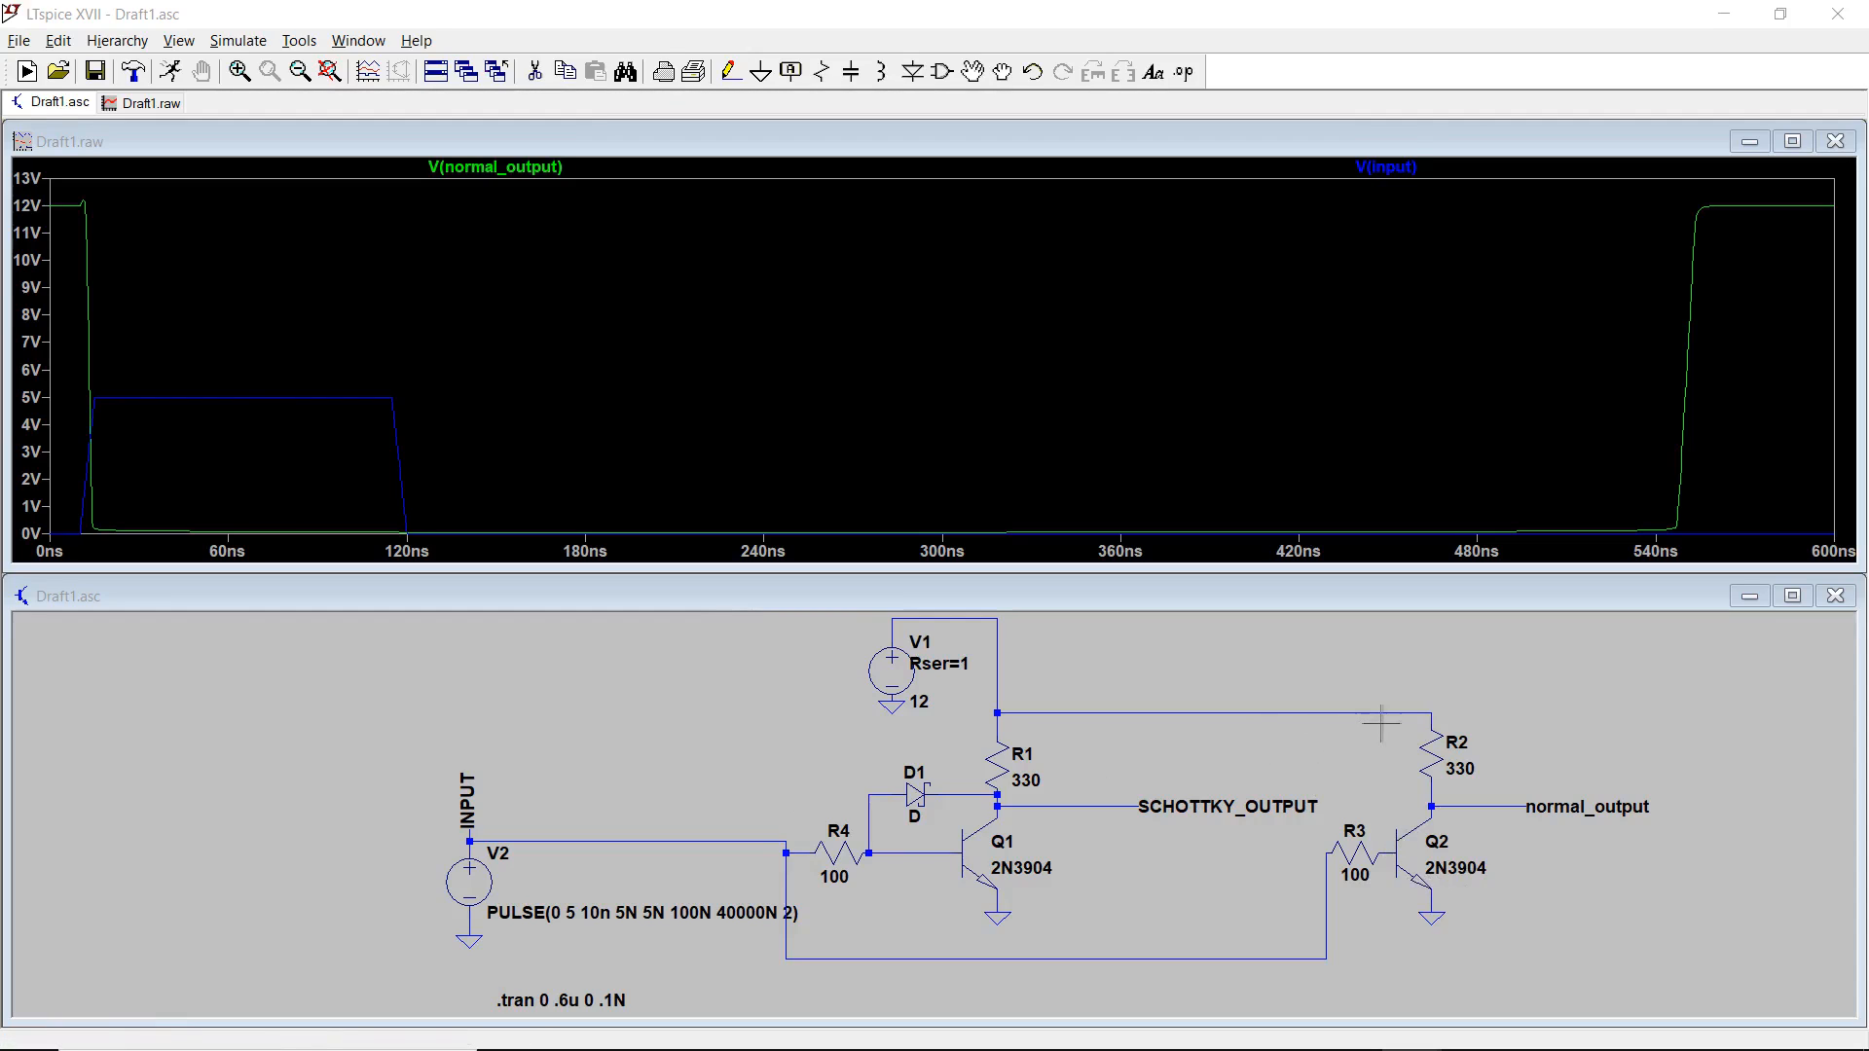
{"action": "mouse_move", "coordinate": [1413, 793]}
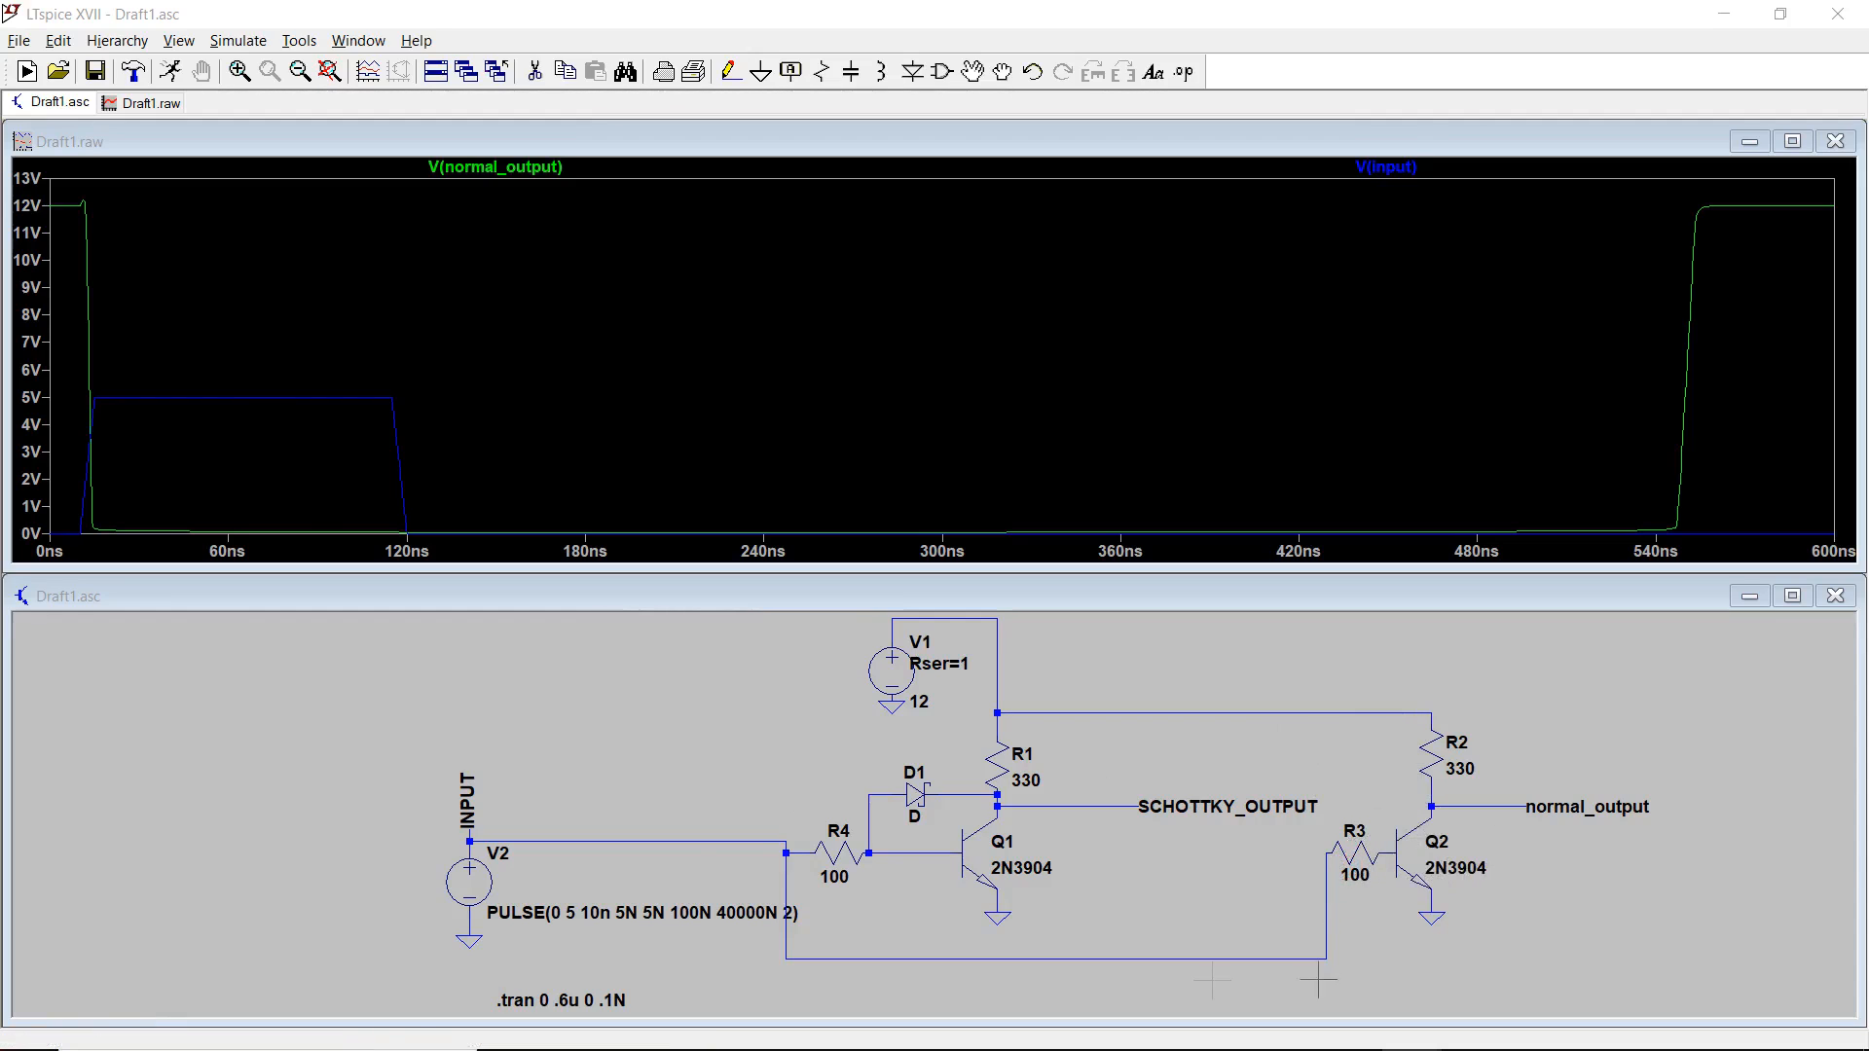
{"action": "mouse_move", "coordinate": [450, 740]}
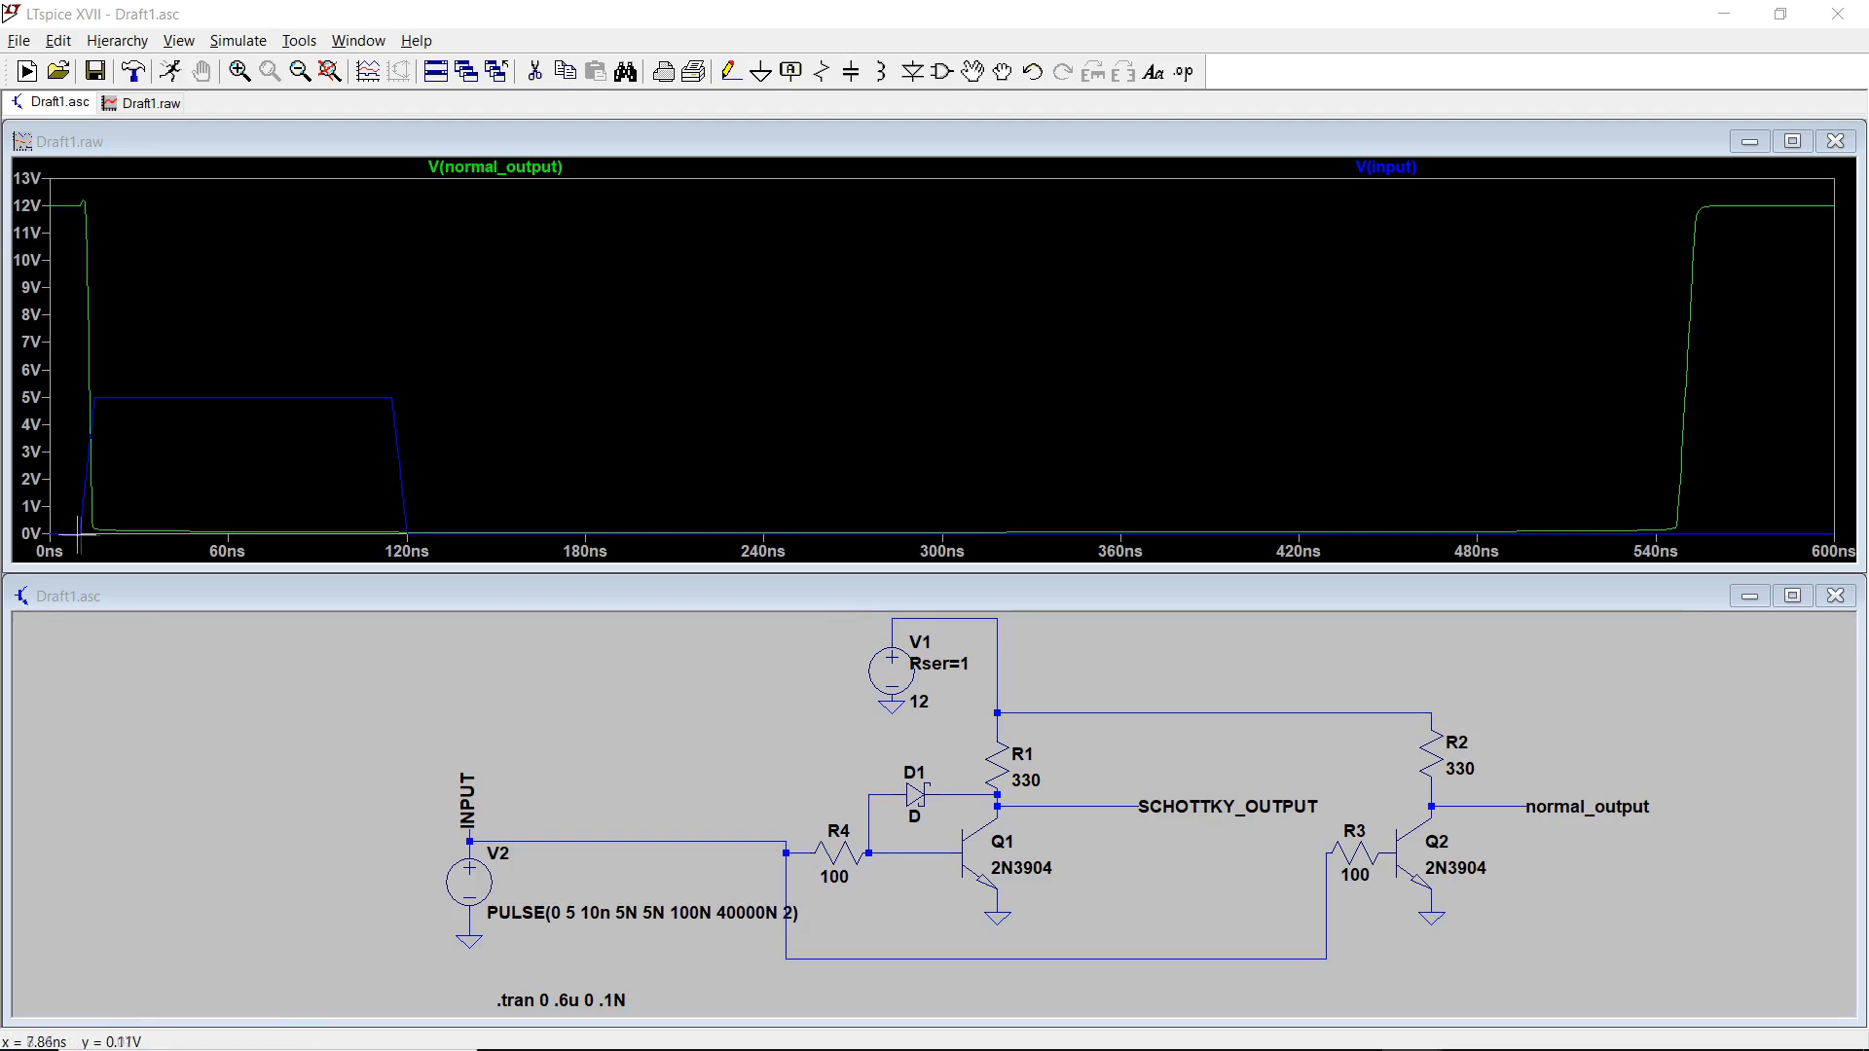
{"action": "mouse_move", "coordinate": [376, 394]}
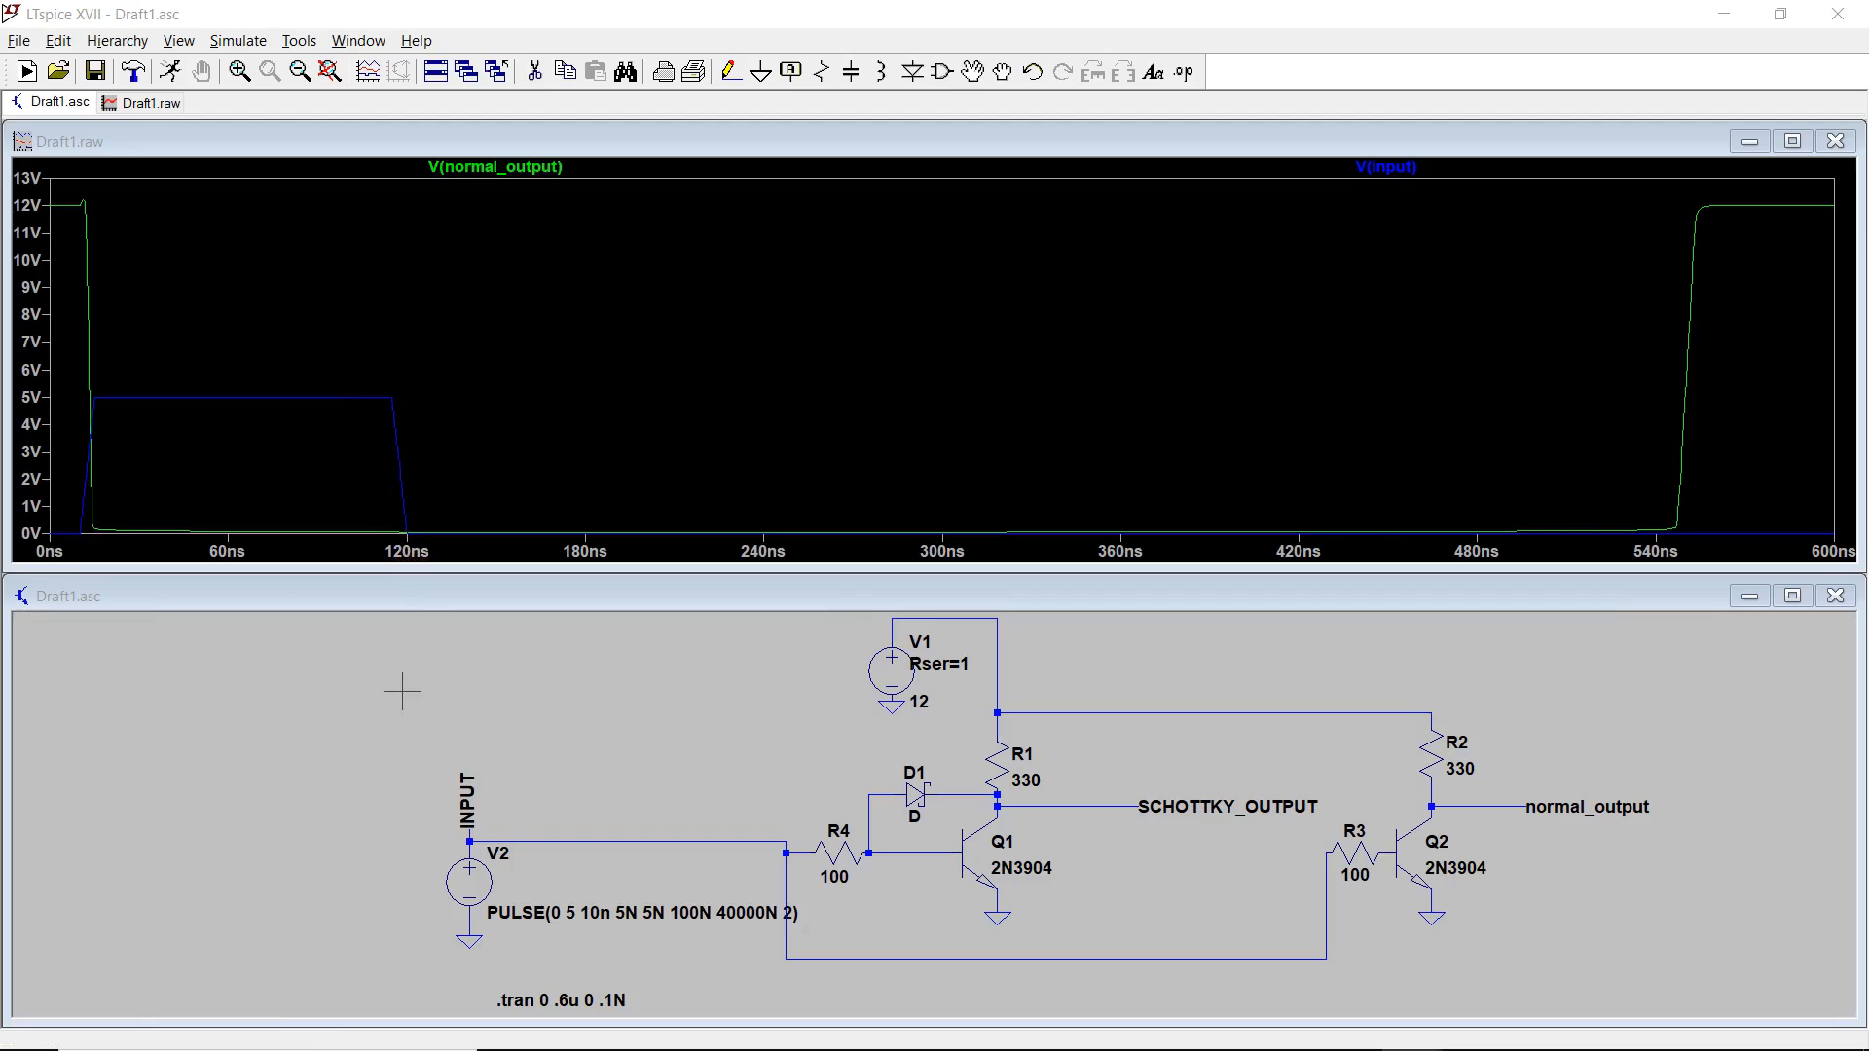
{"action": "mouse_move", "coordinate": [74, 347]}
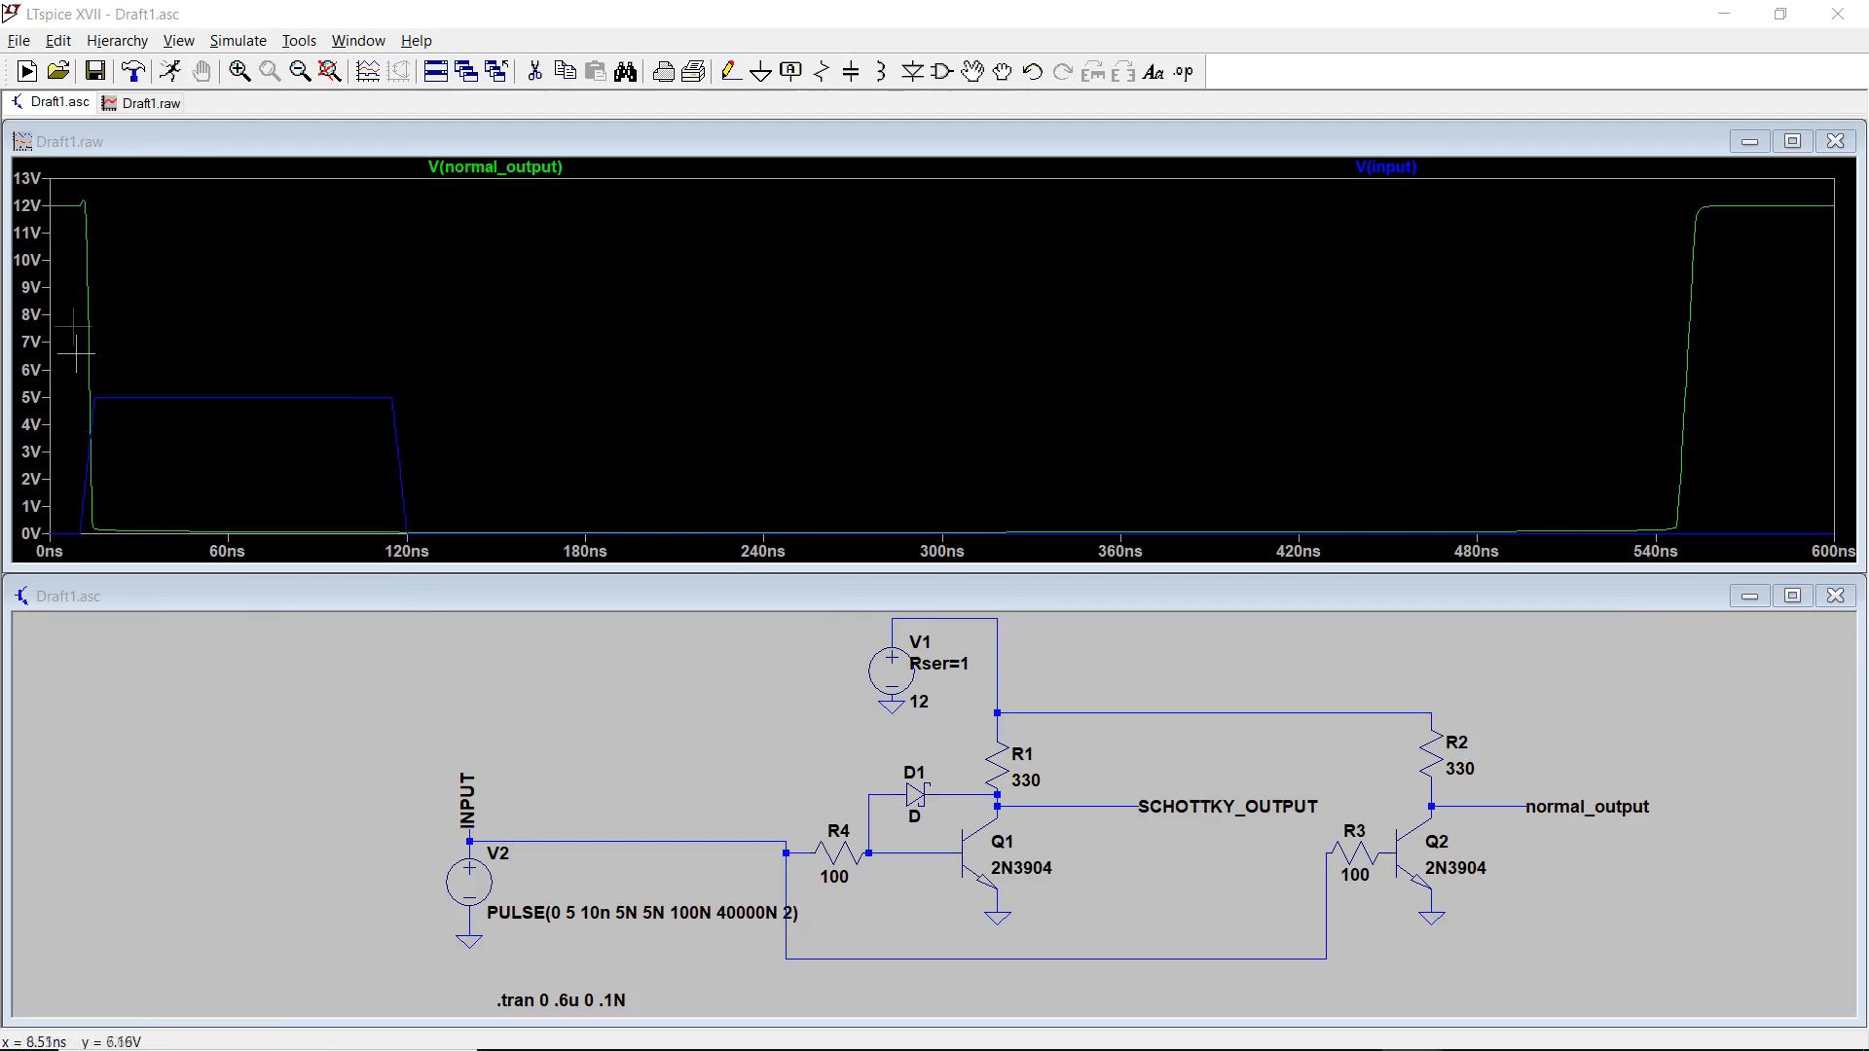
{"action": "mouse_move", "coordinate": [142, 522]}
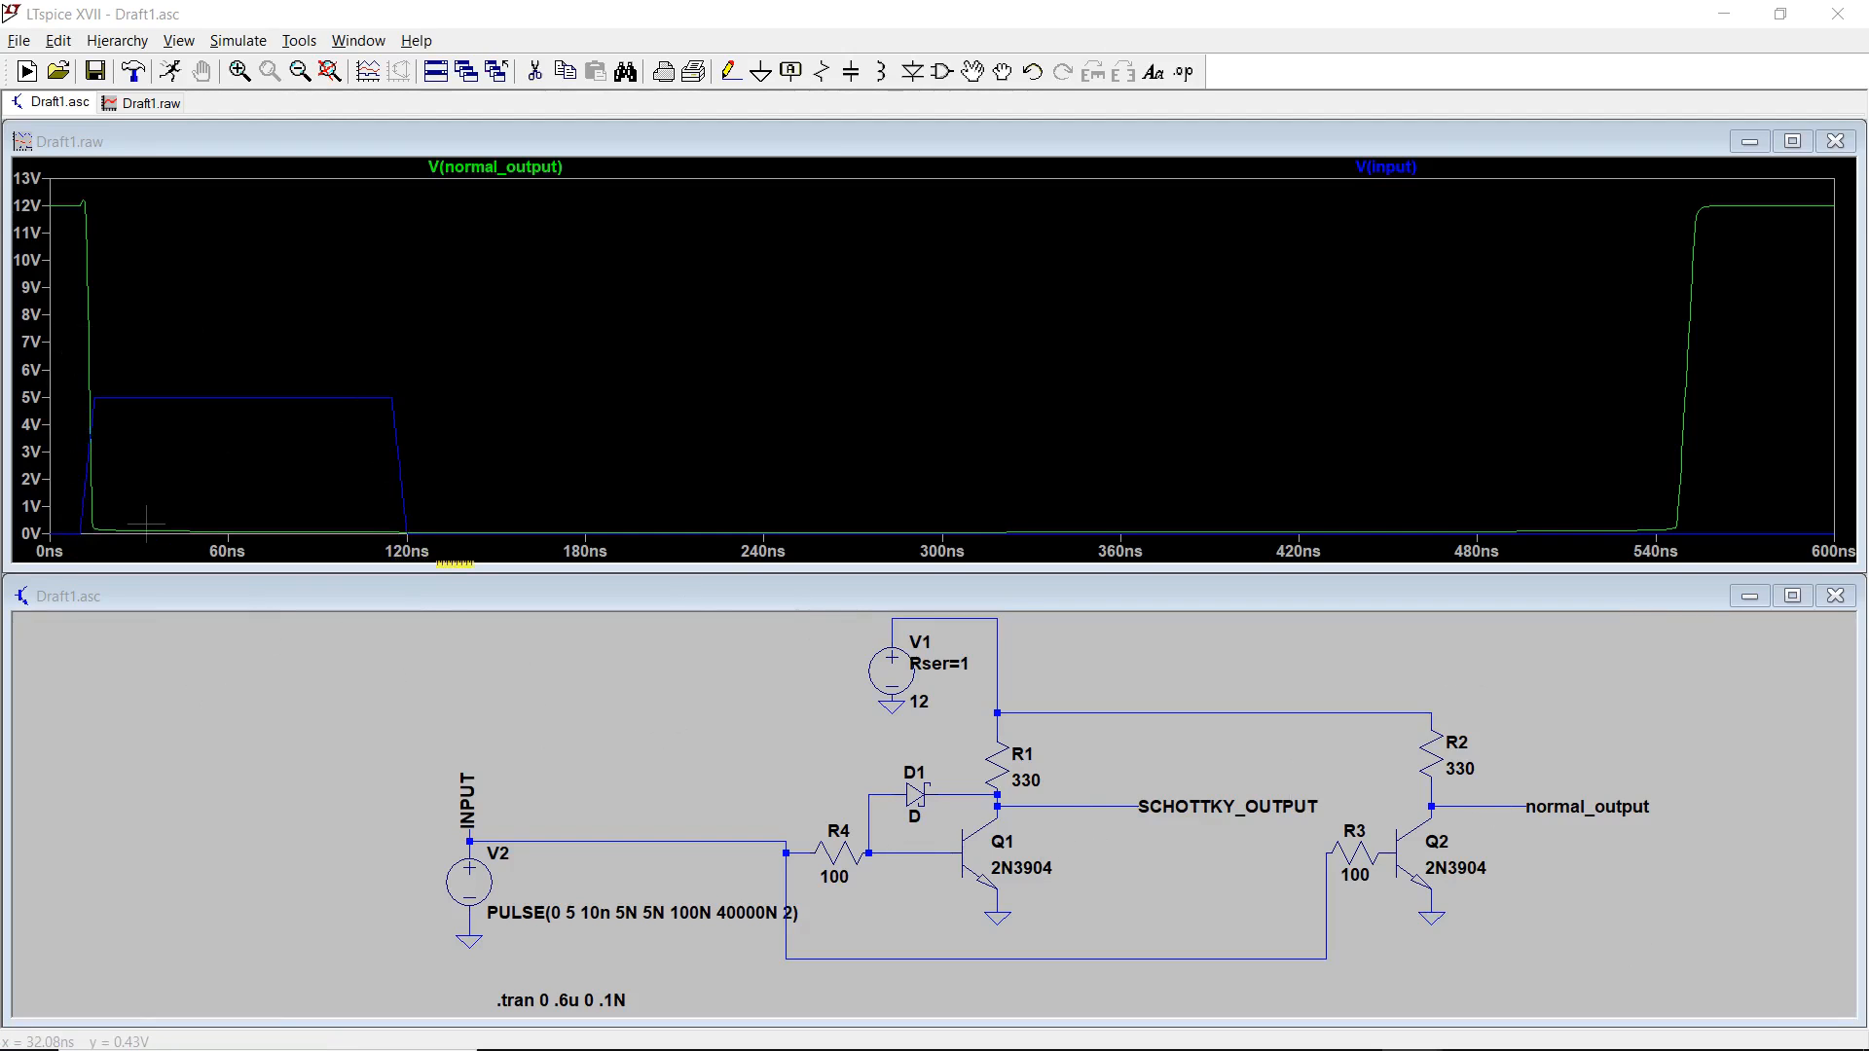
{"action": "mouse_move", "coordinate": [90, 475]}
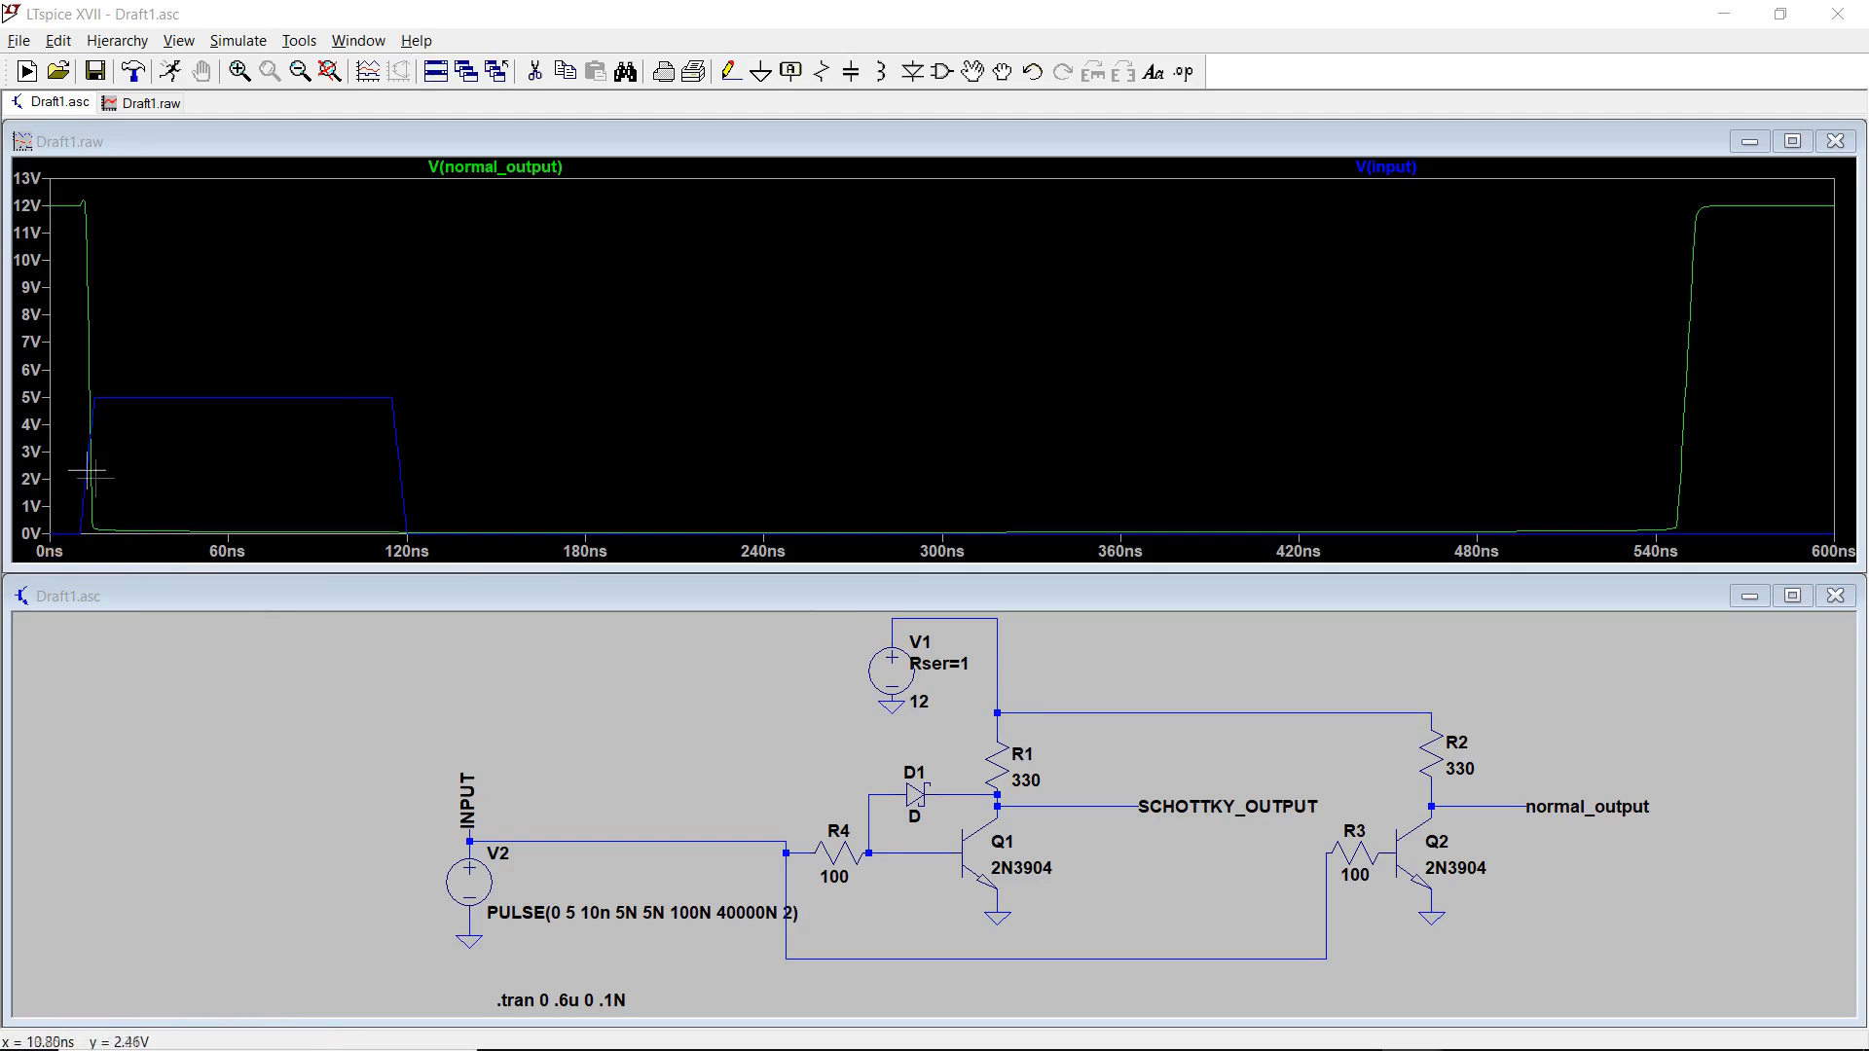
{"action": "mouse_move", "coordinate": [370, 405]}
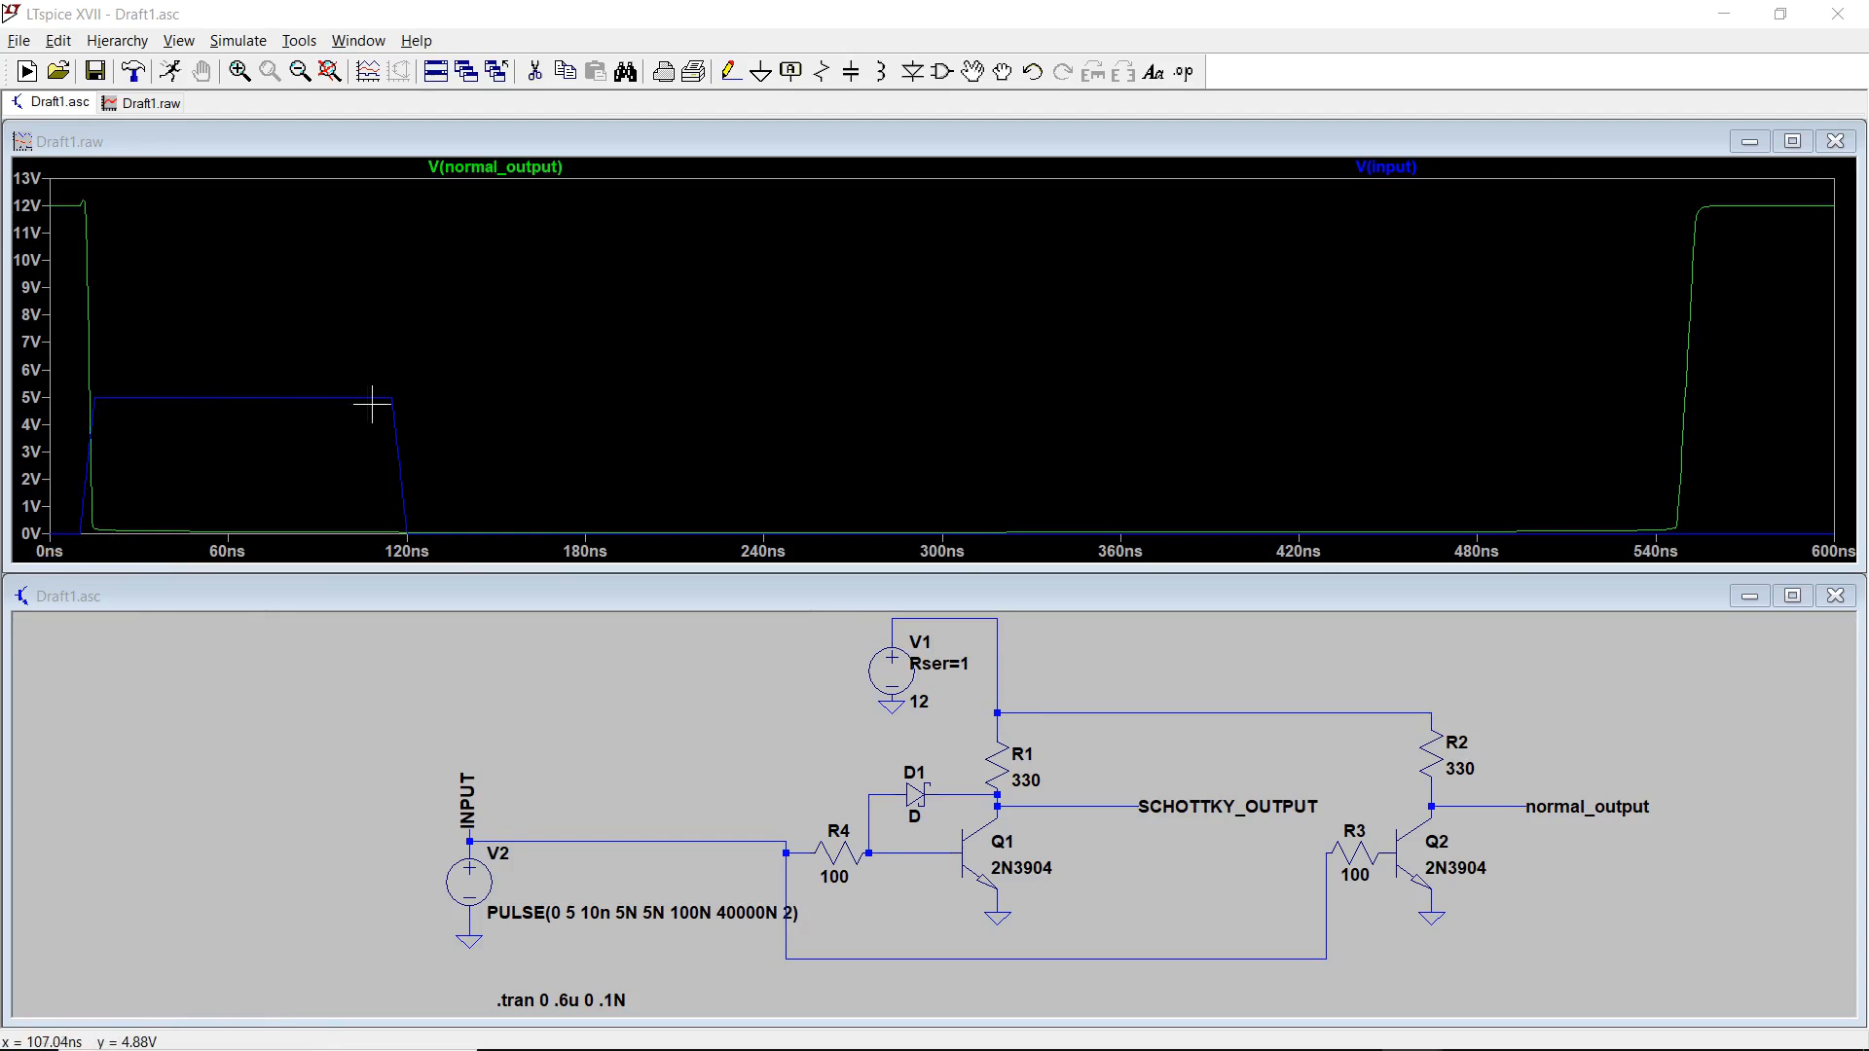
{"action": "mouse_move", "coordinate": [410, 522]}
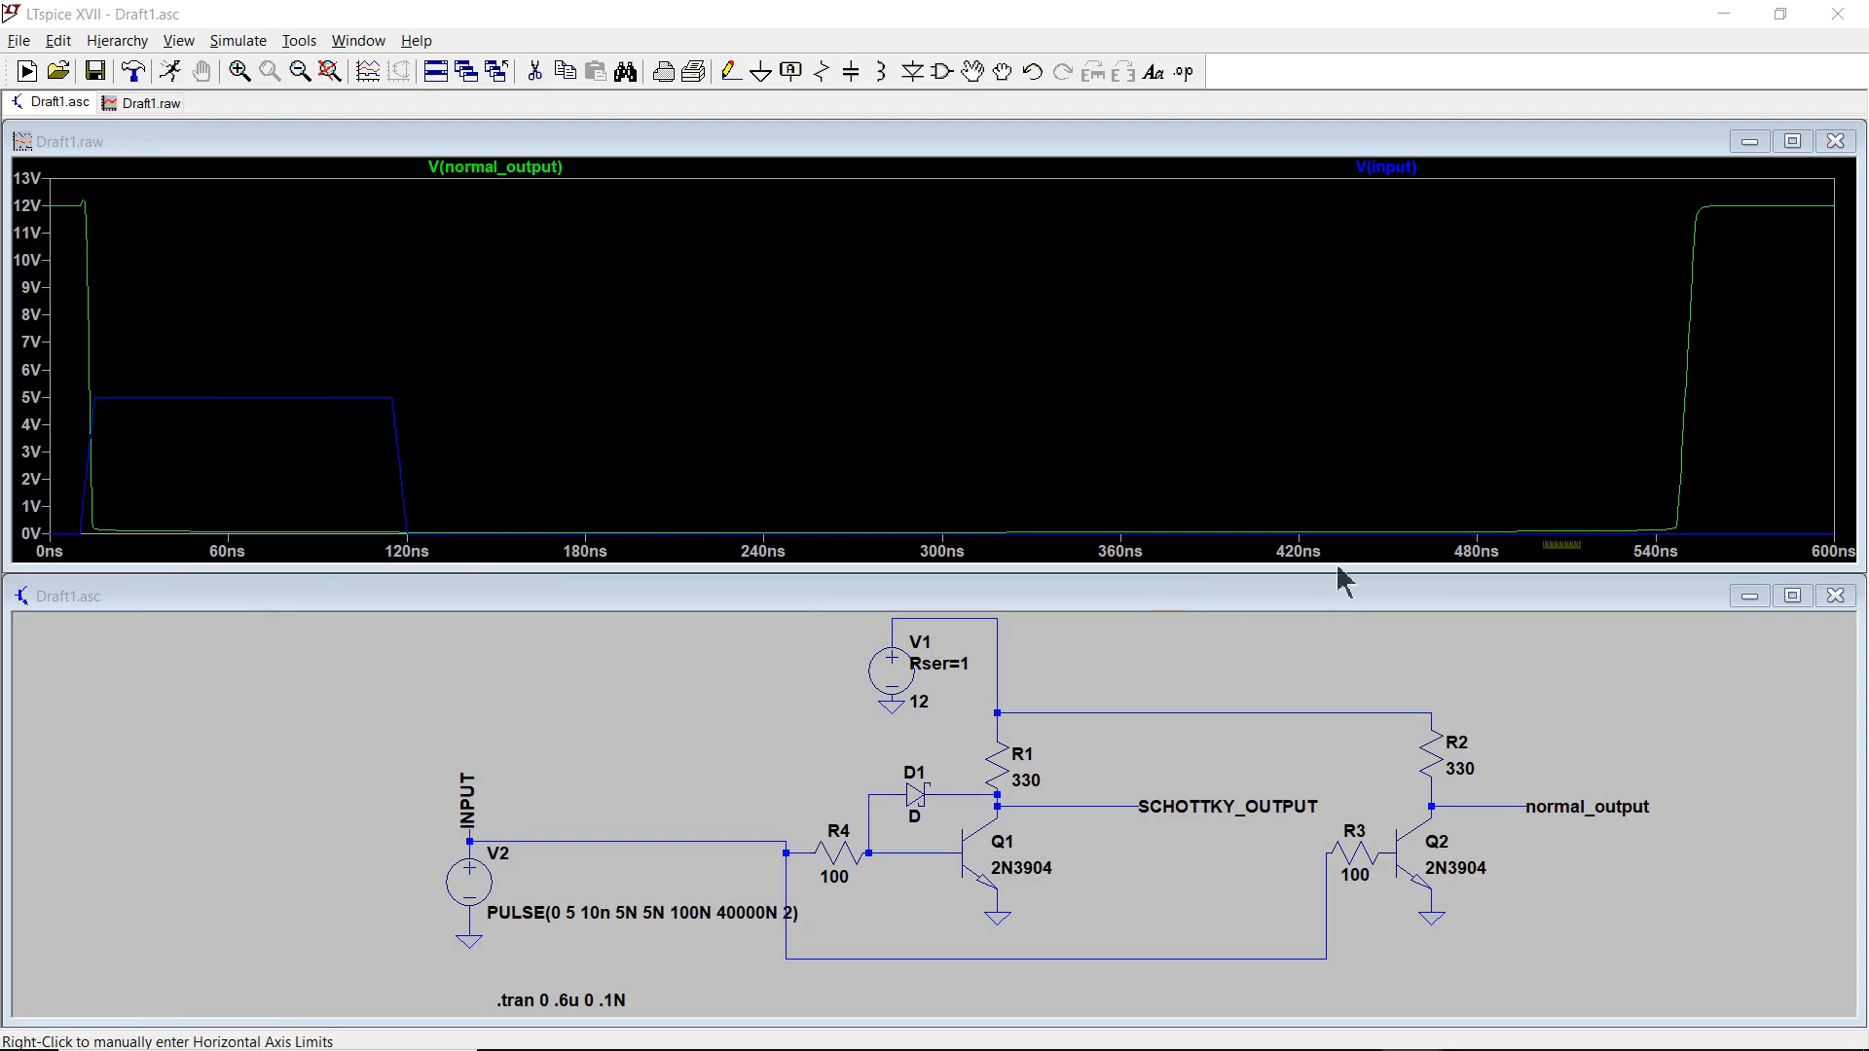
{"action": "mouse_move", "coordinate": [1640, 518]}
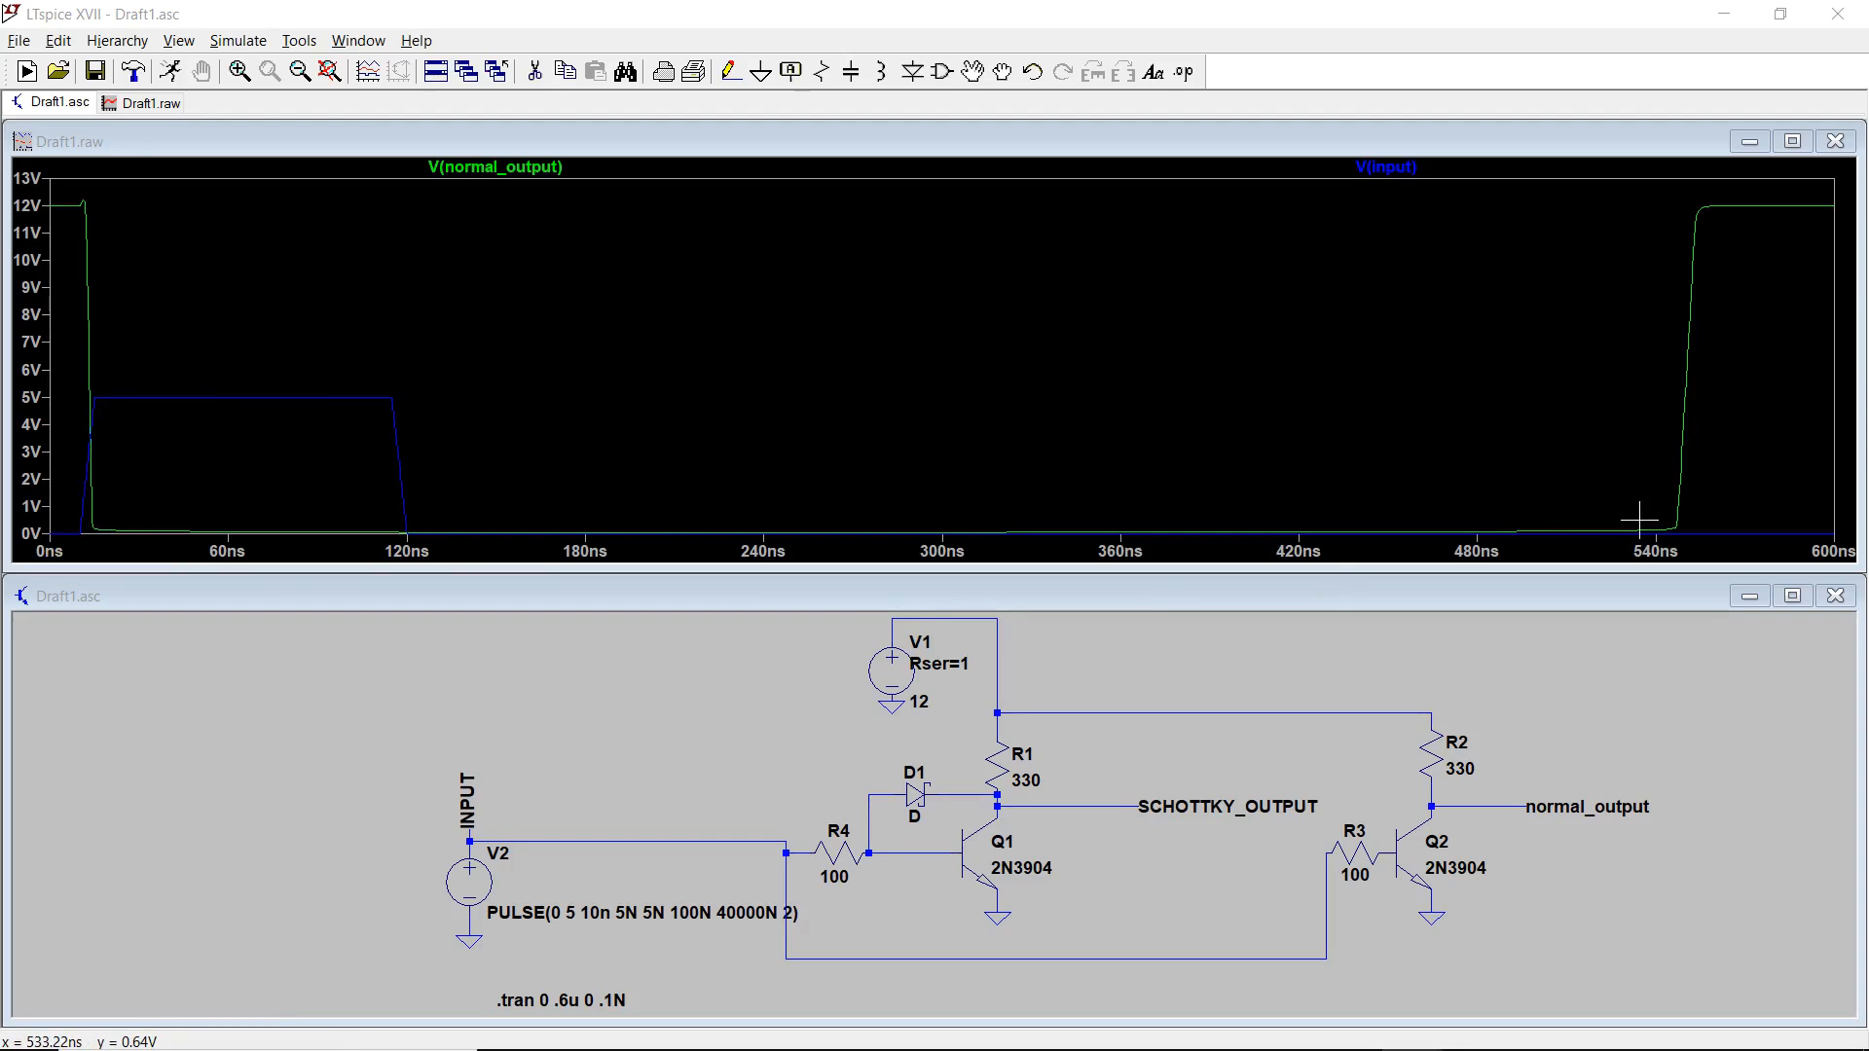
{"action": "mouse_move", "coordinate": [1008, 391]}
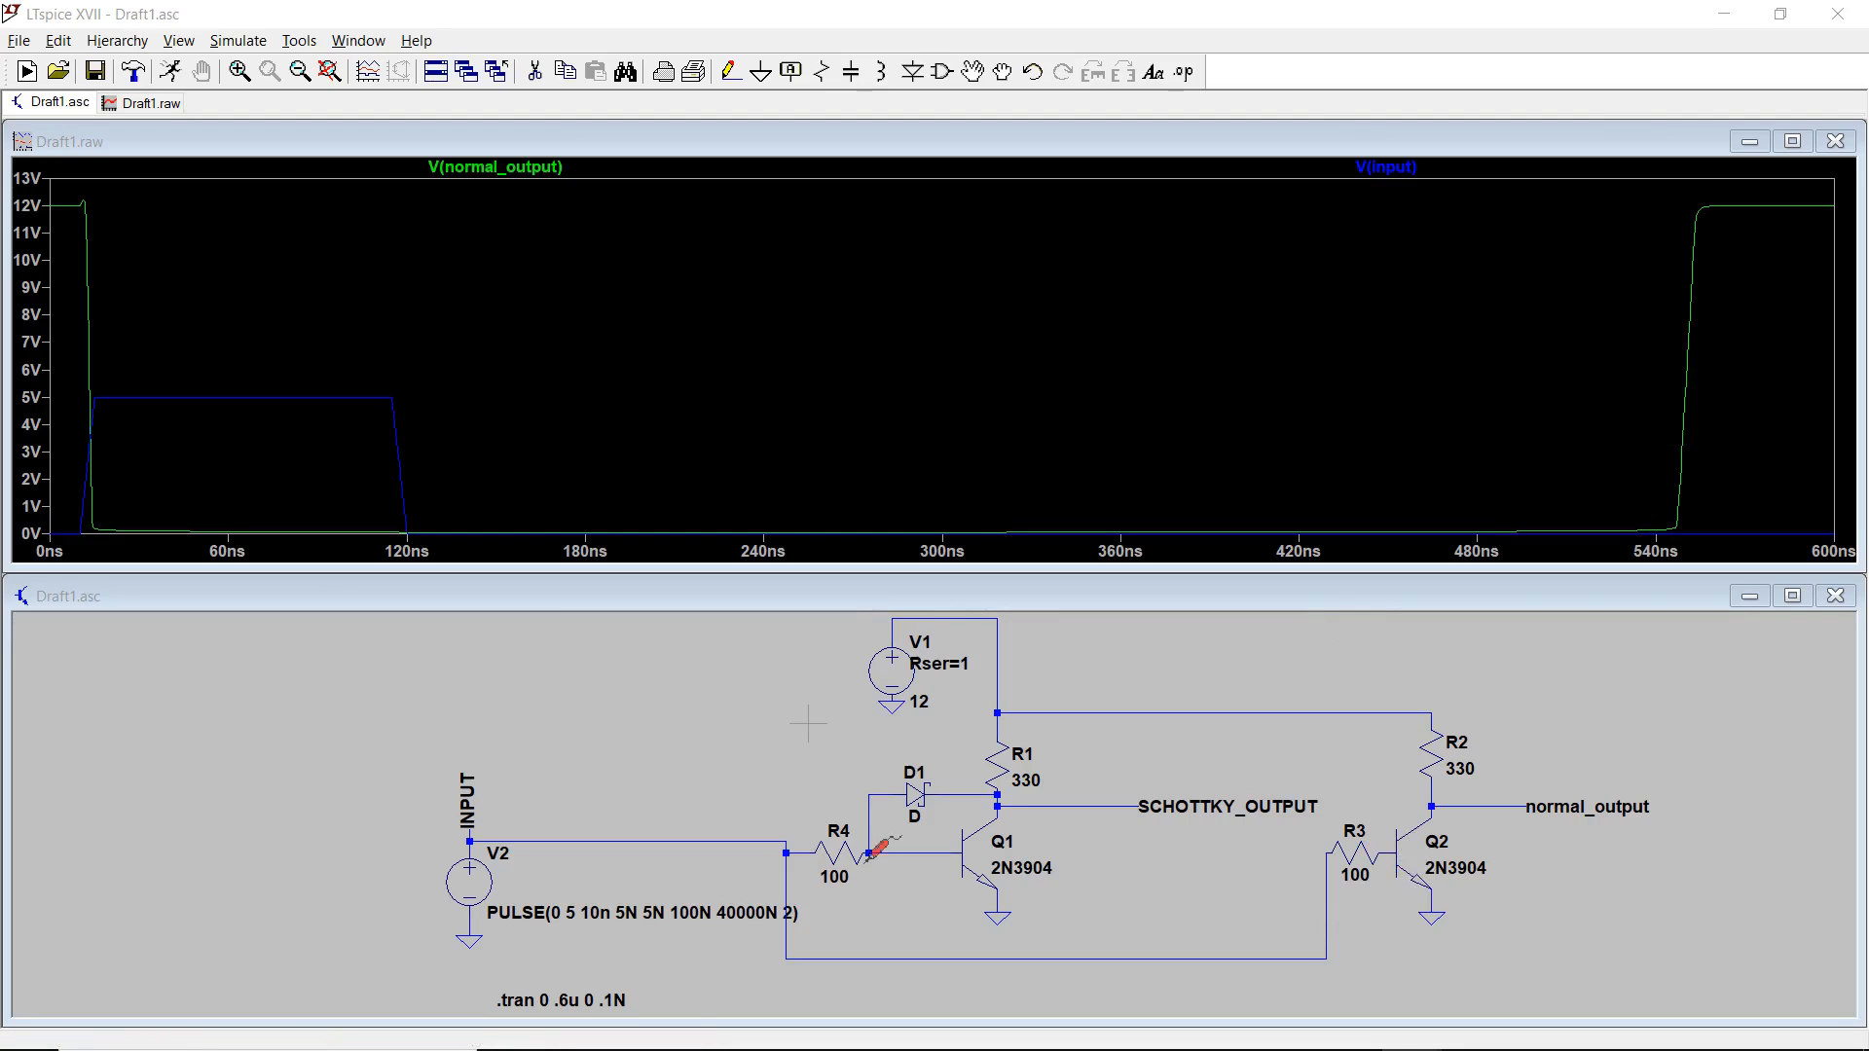
{"action": "mouse_move", "coordinate": [1043, 917]}
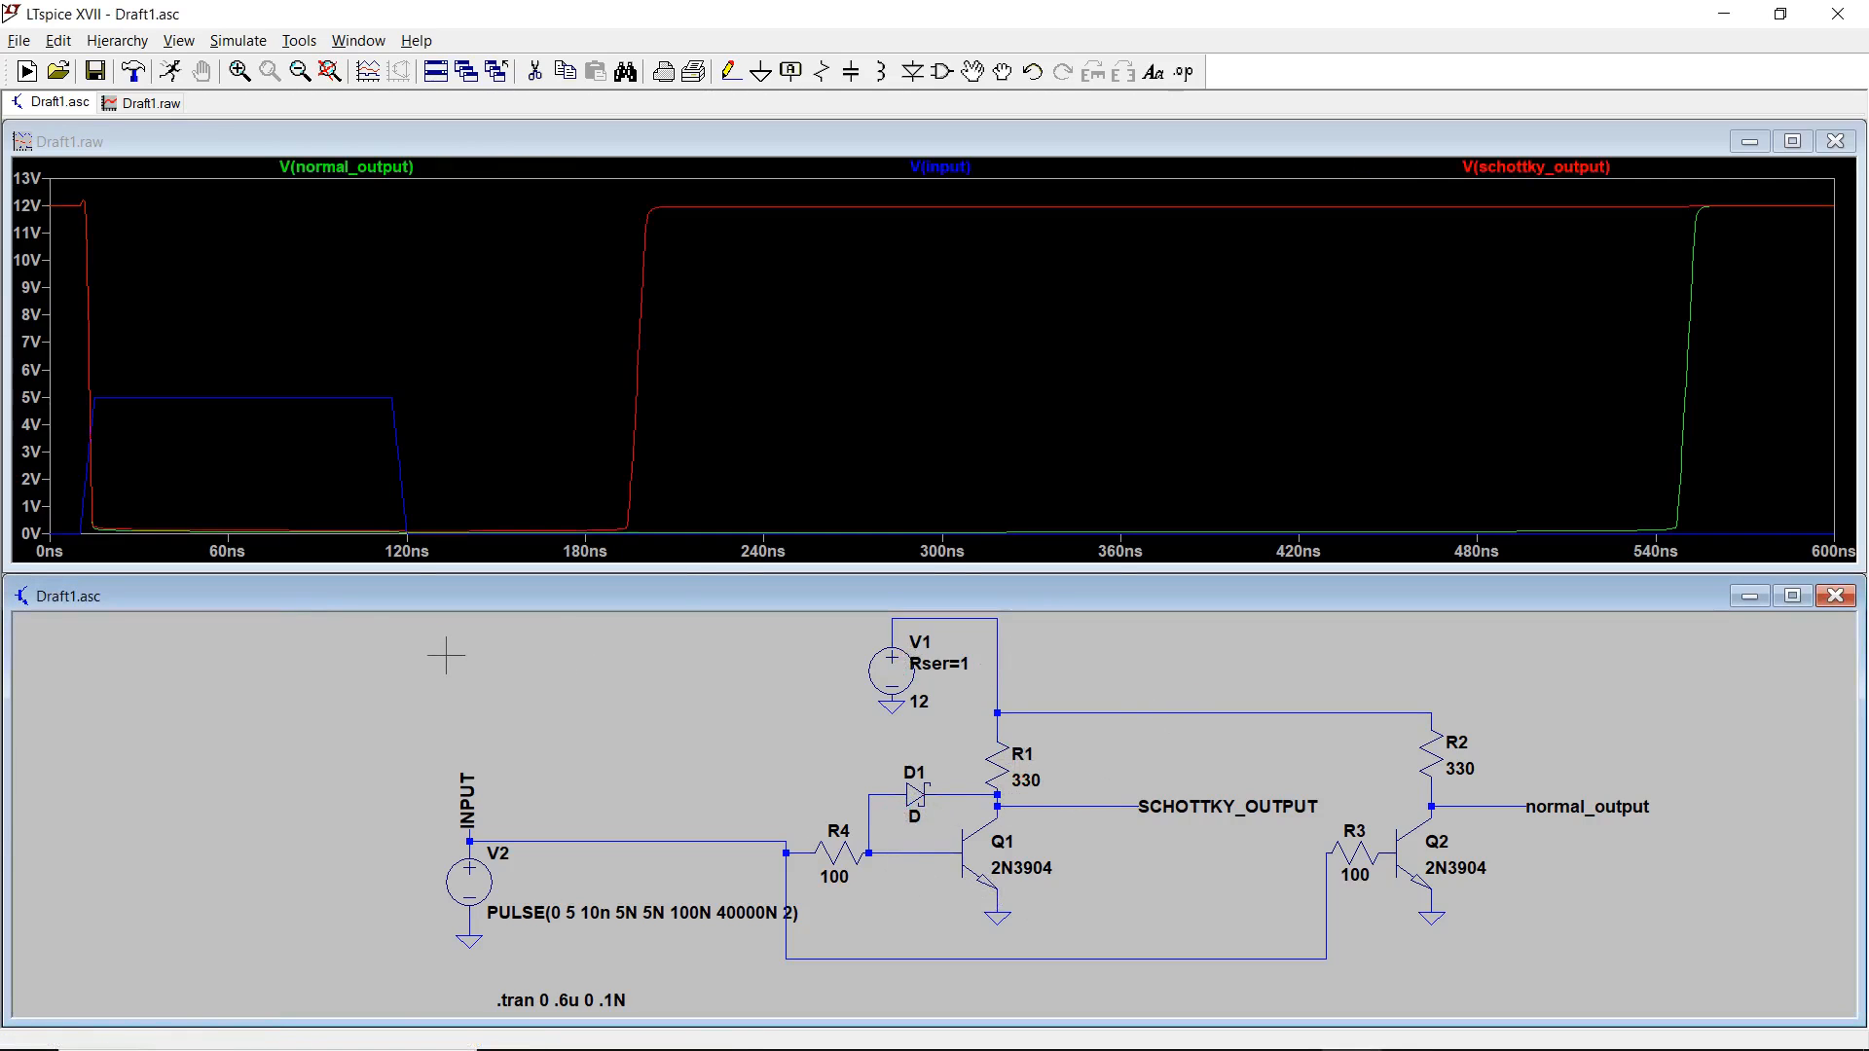
{"action": "mouse_move", "coordinate": [90, 294]}
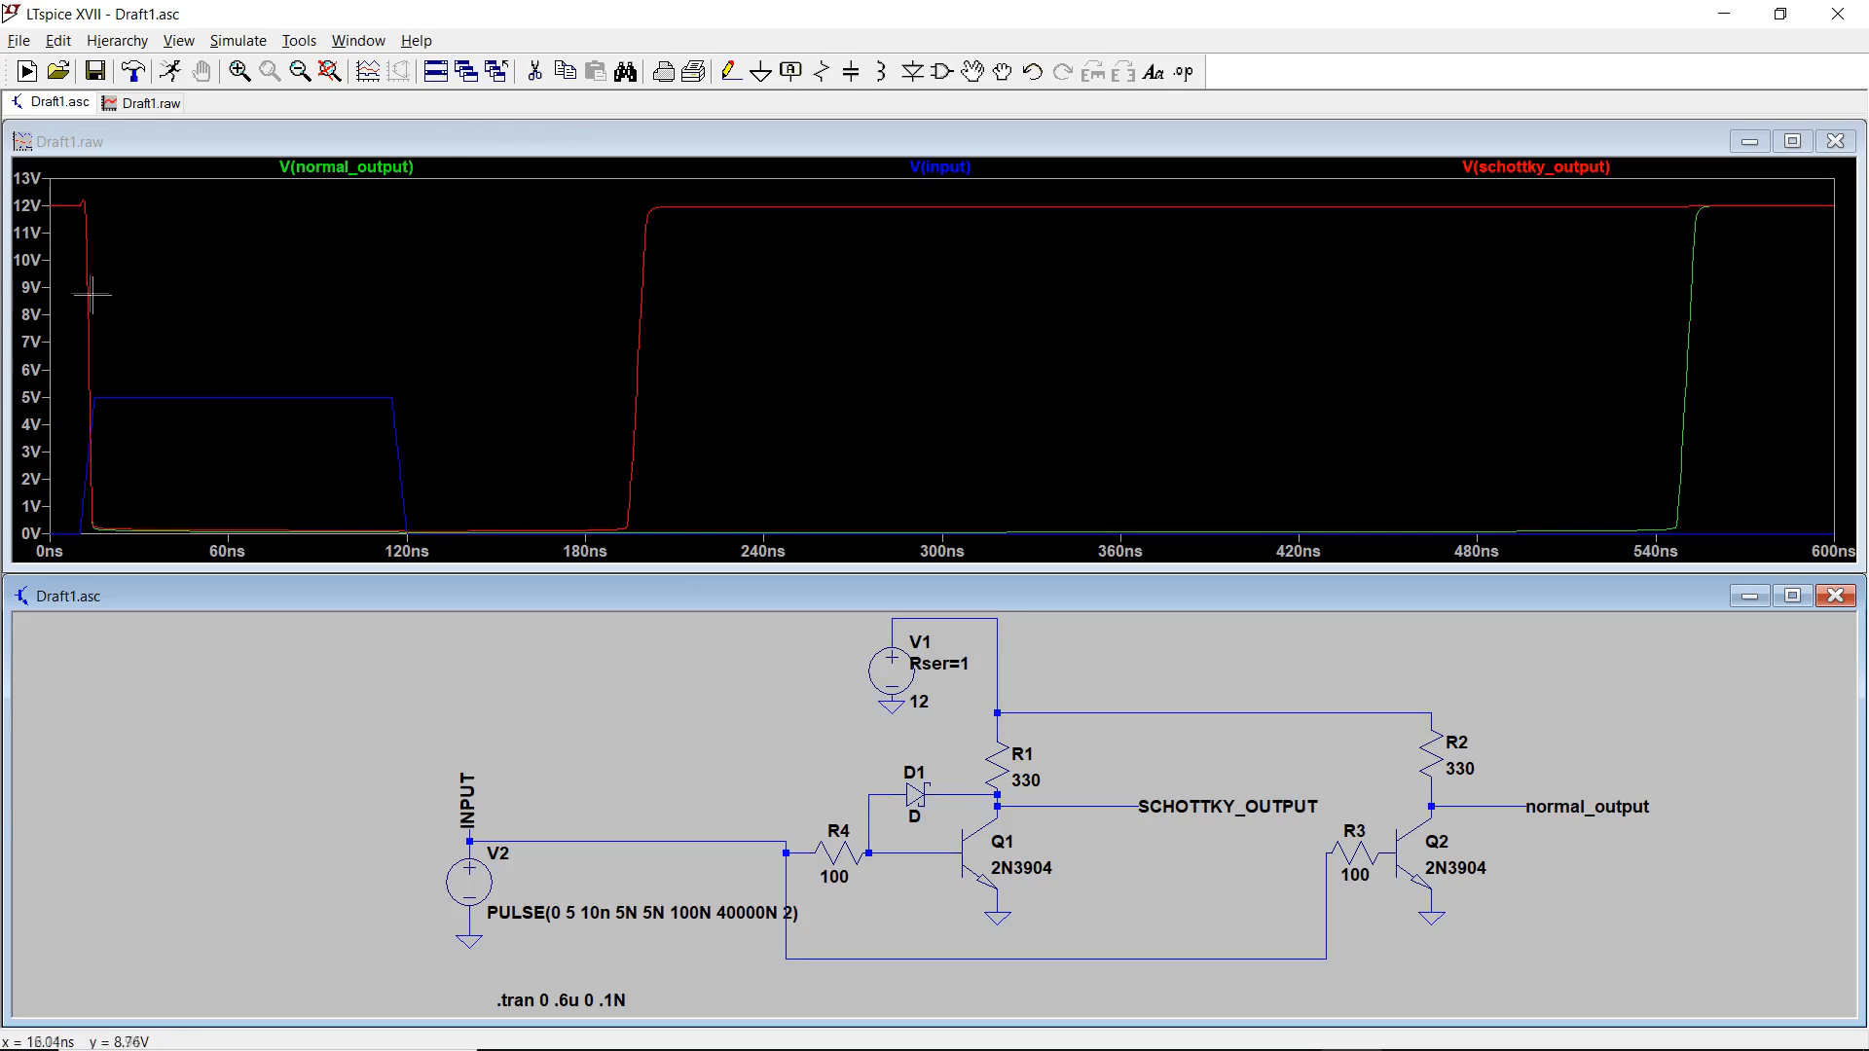
{"action": "mouse_move", "coordinate": [89, 442]}
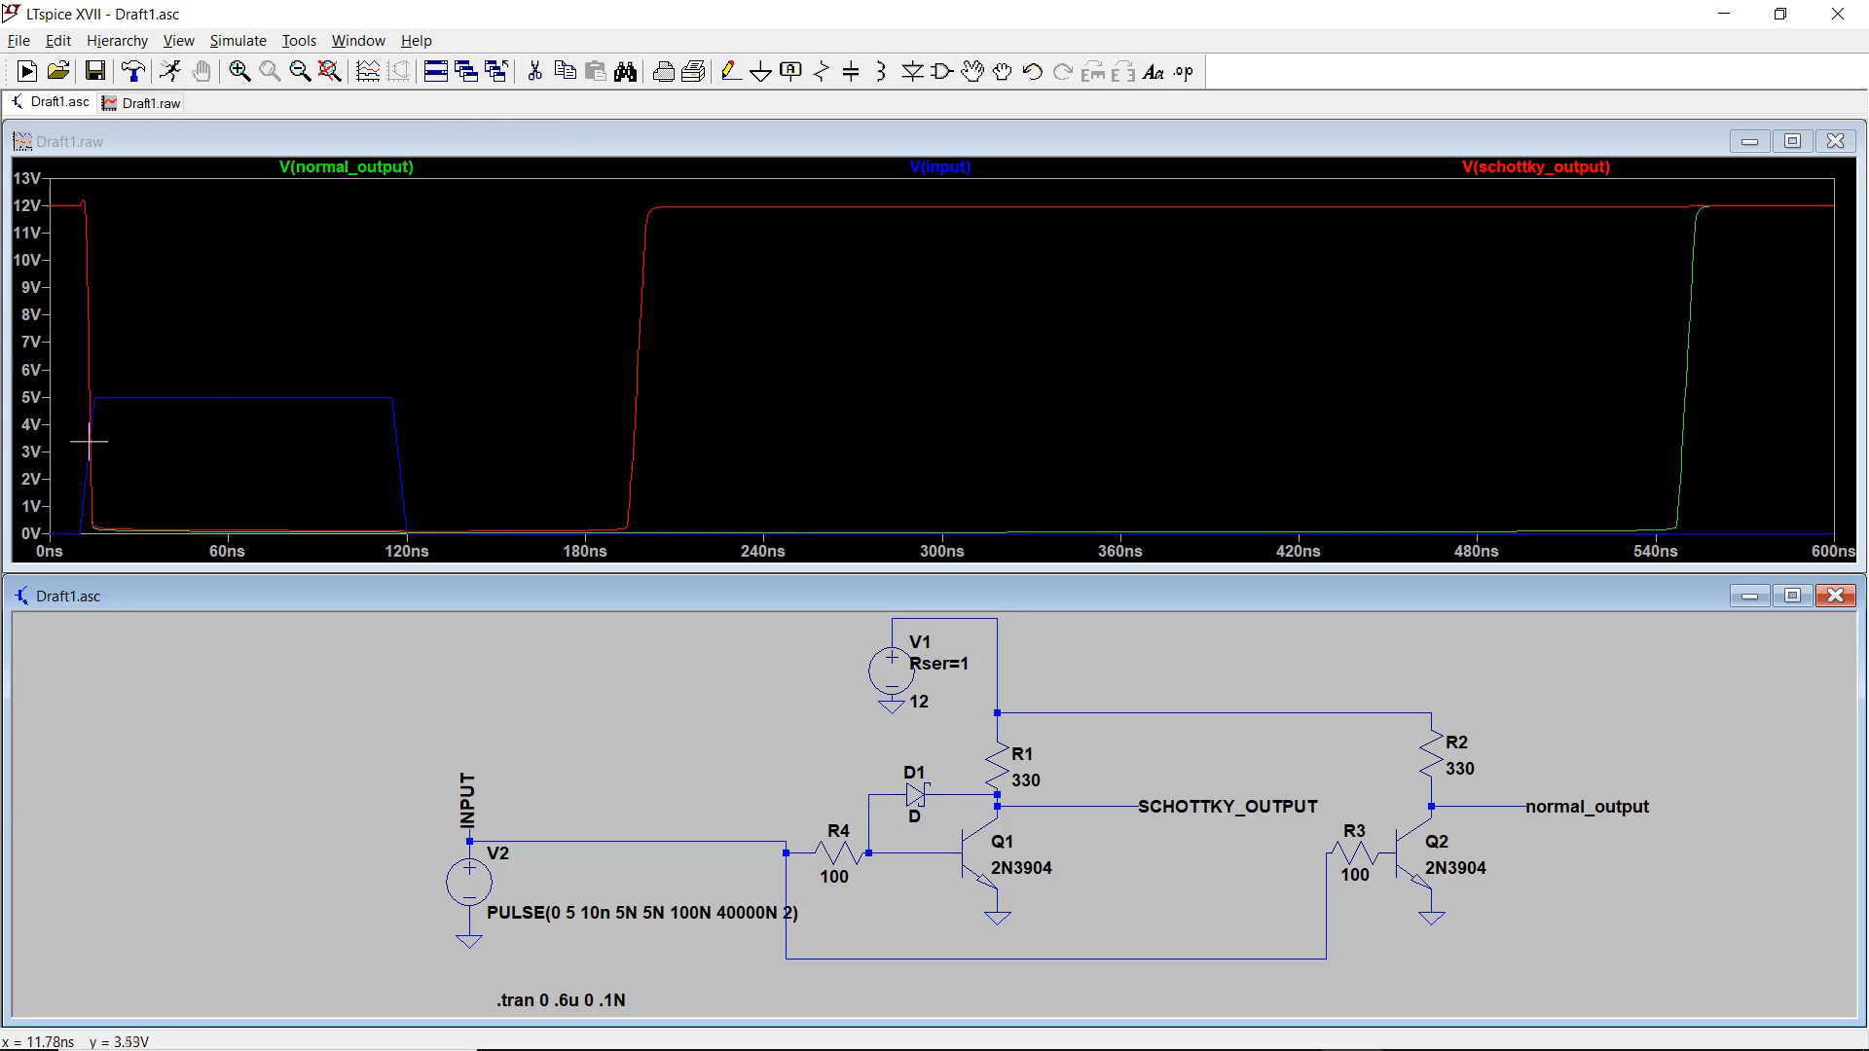
{"action": "mouse_move", "coordinate": [608, 488]}
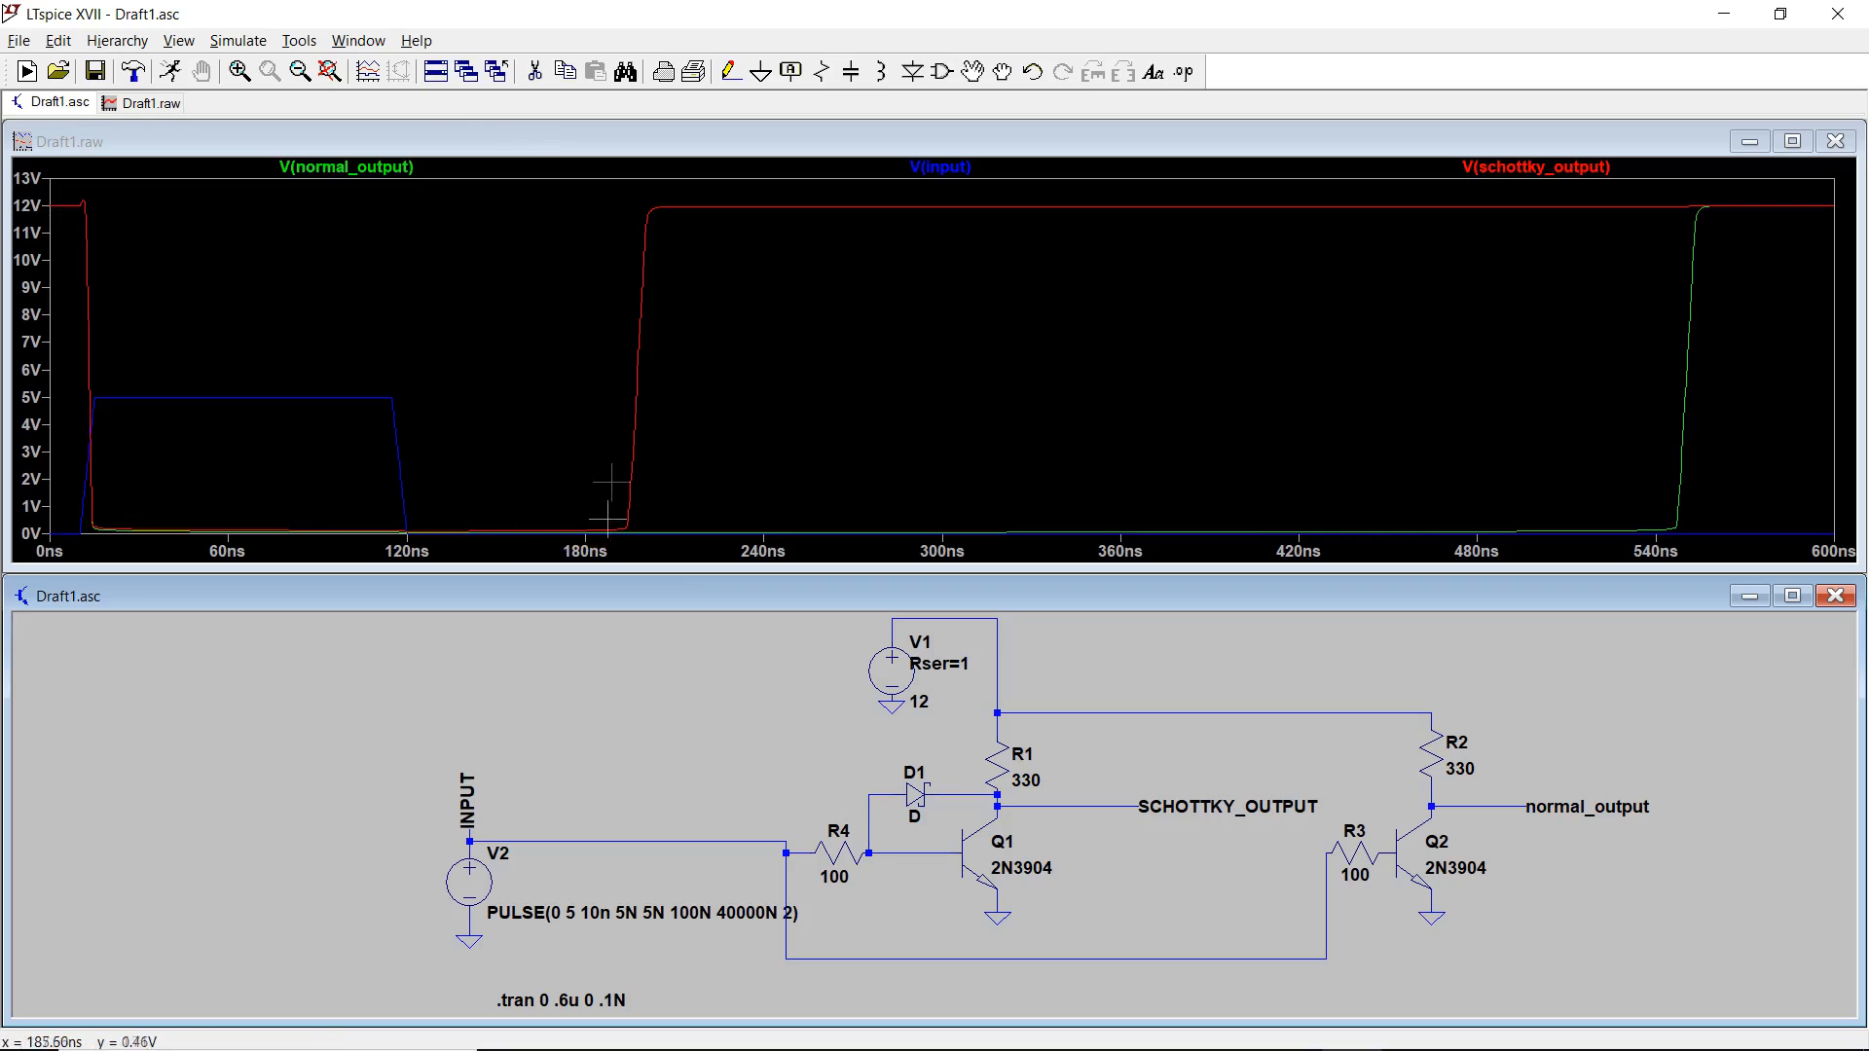
{"action": "mouse_move", "coordinate": [1526, 524]}
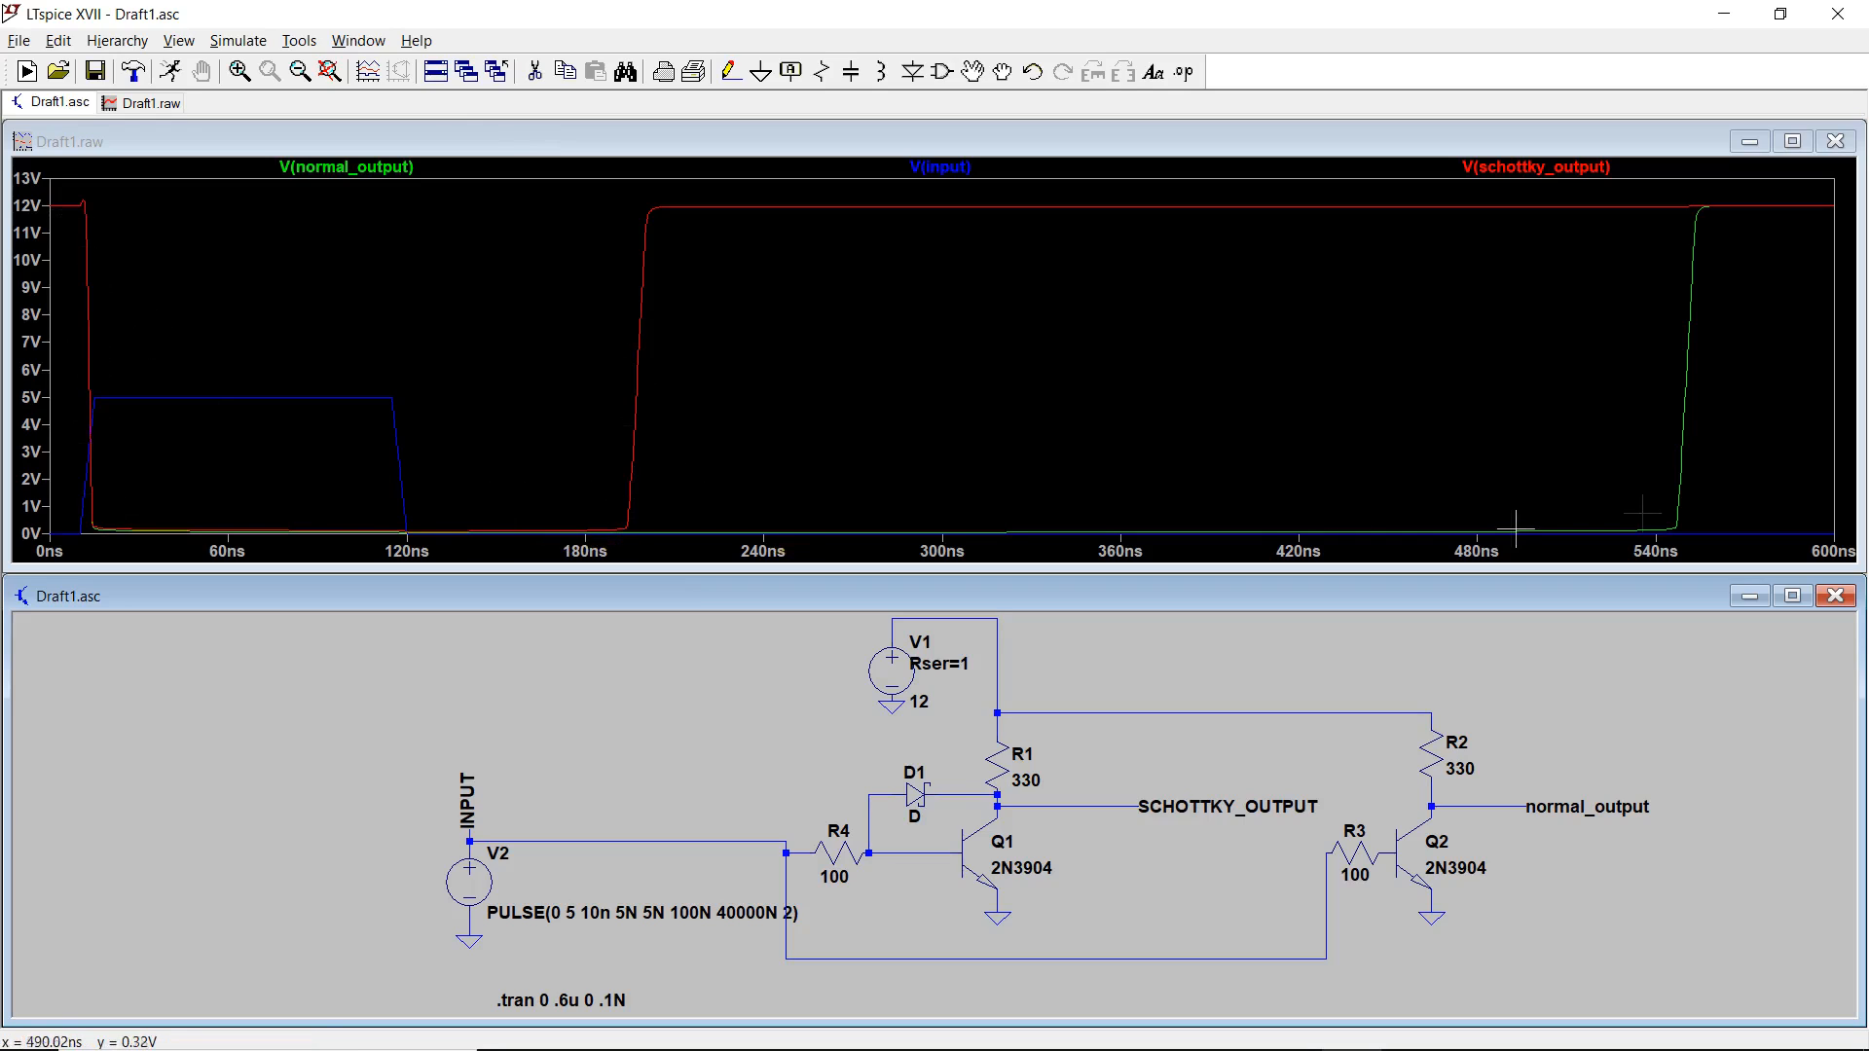
{"action": "mouse_move", "coordinate": [683, 424]}
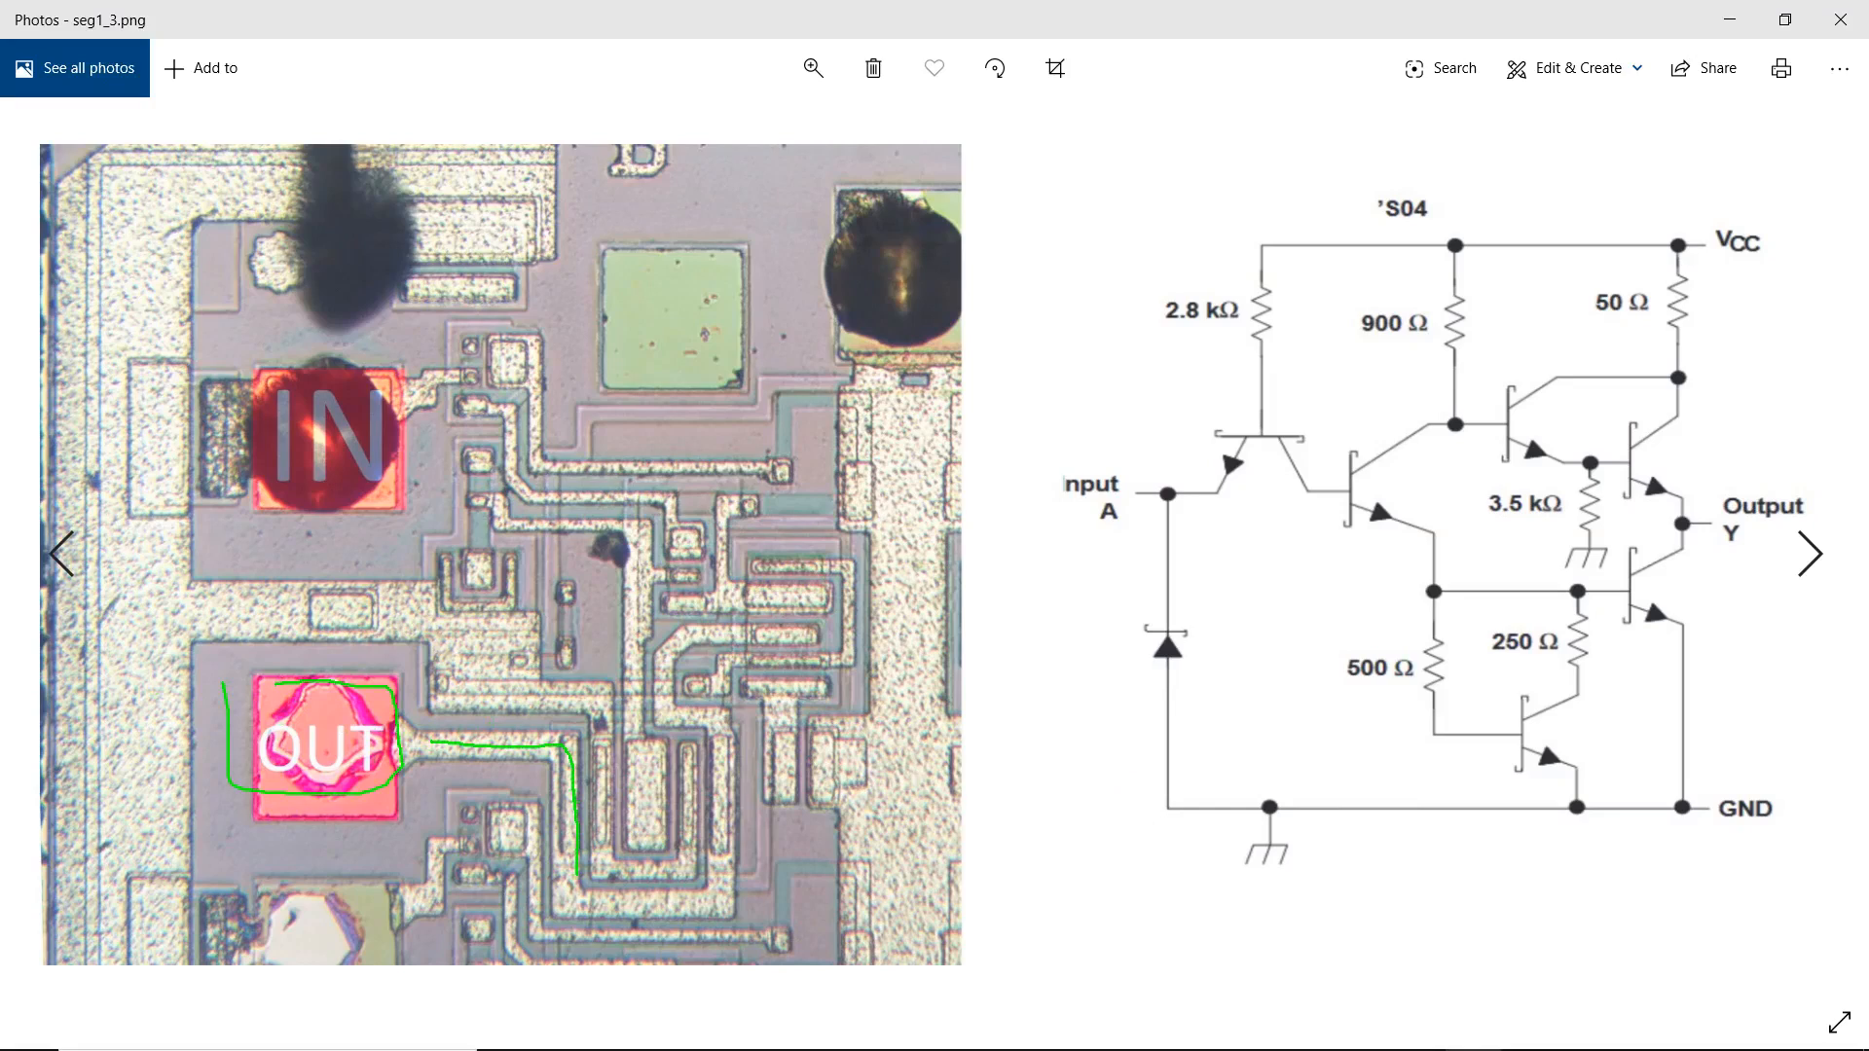
Step: Outline the output circuitry beside the OUT pad and circle the output transistor pair on the schematic
{"action": "left_click_drag", "start_coordinate": [573, 740], "coordinate": [787, 942]}
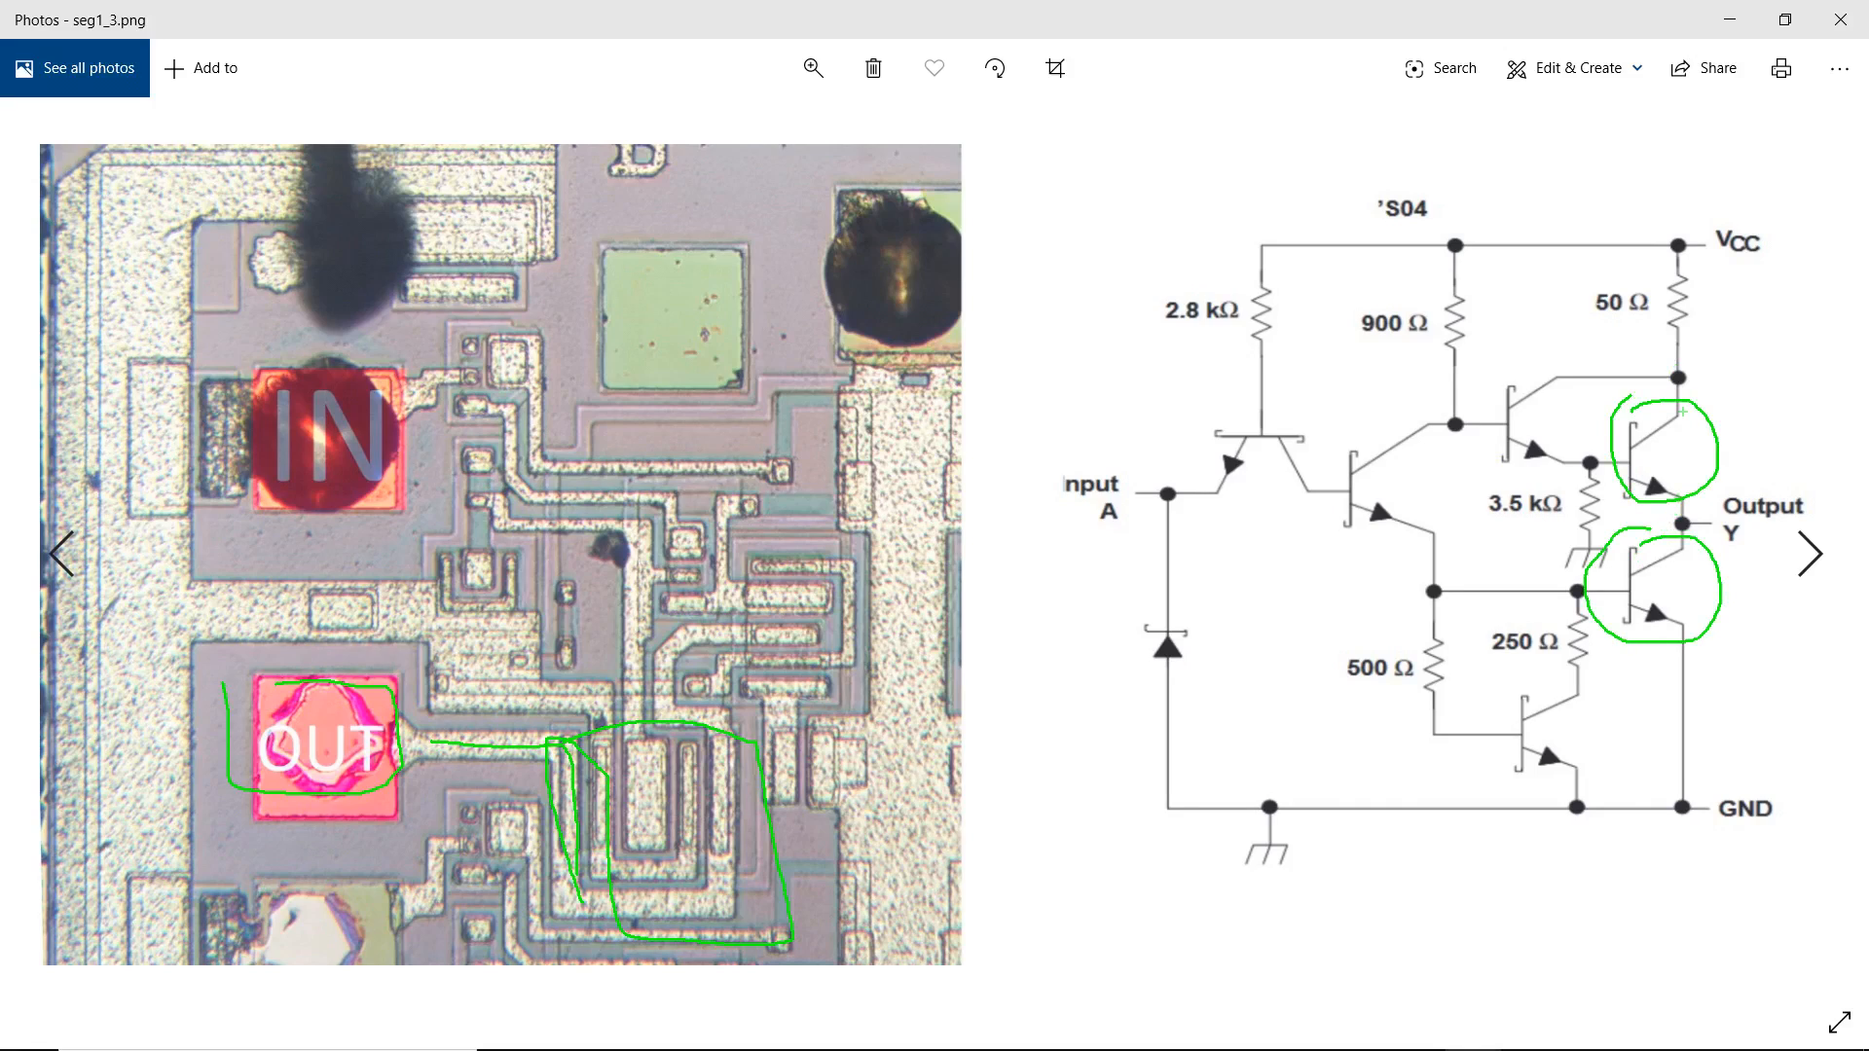
{"action": "left_click_drag", "start_coordinate": [1680, 405], "coordinate": [1680, 667]}
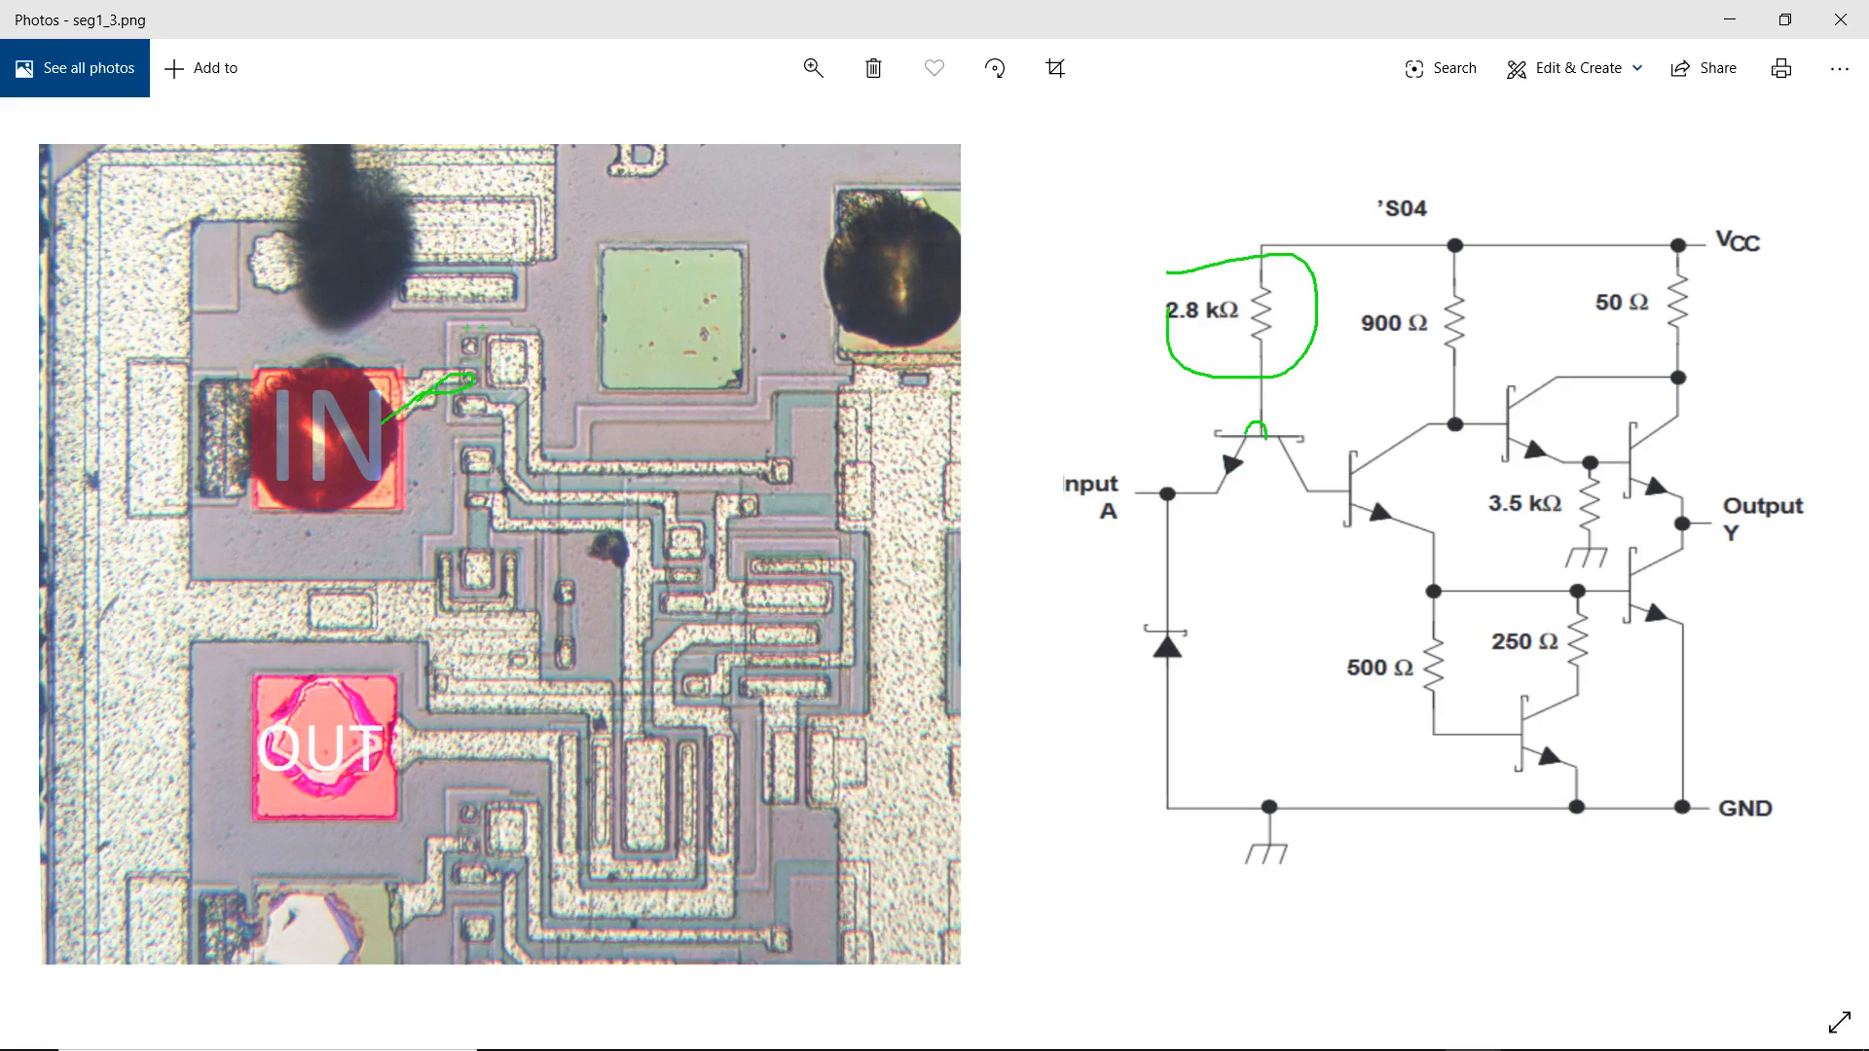
Step: Draw a green mark beside the IN pad marking the 2.8 kΩ resistor's location
{"action": "left_click_drag", "start_coordinate": [465, 405], "coordinate": [549, 327]}
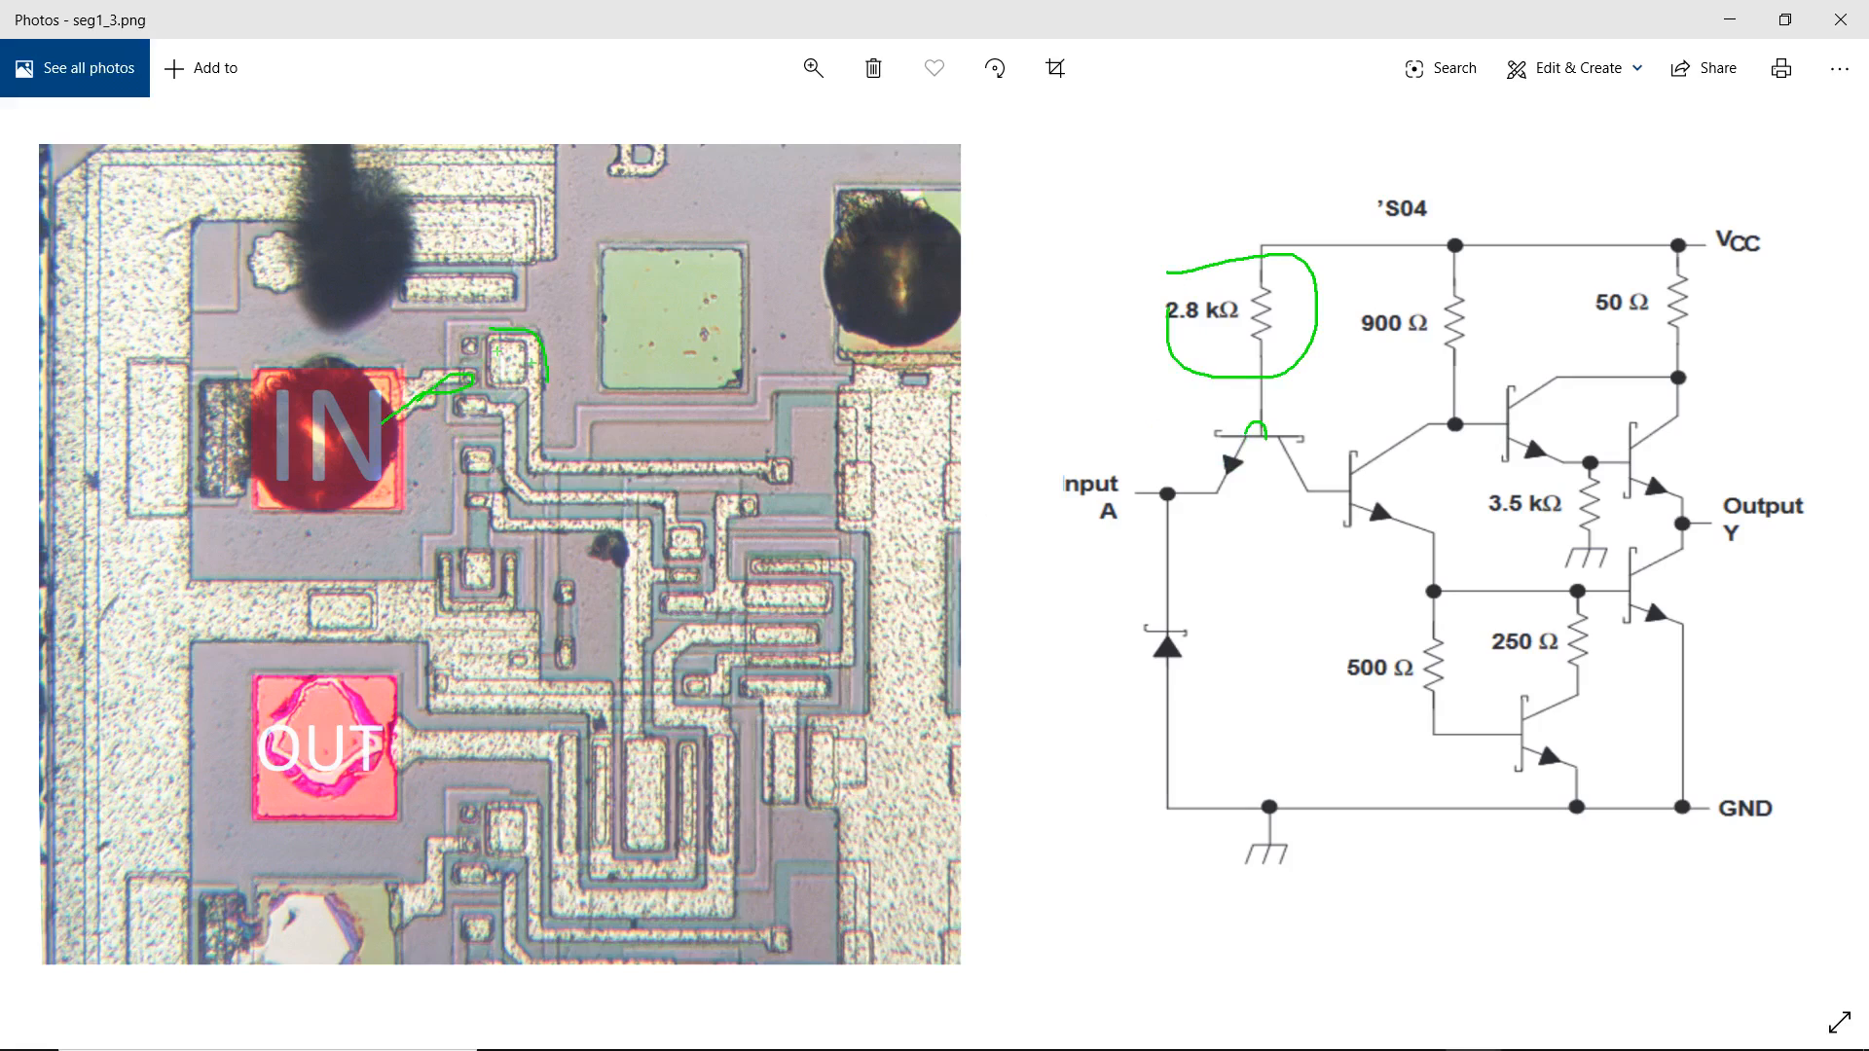